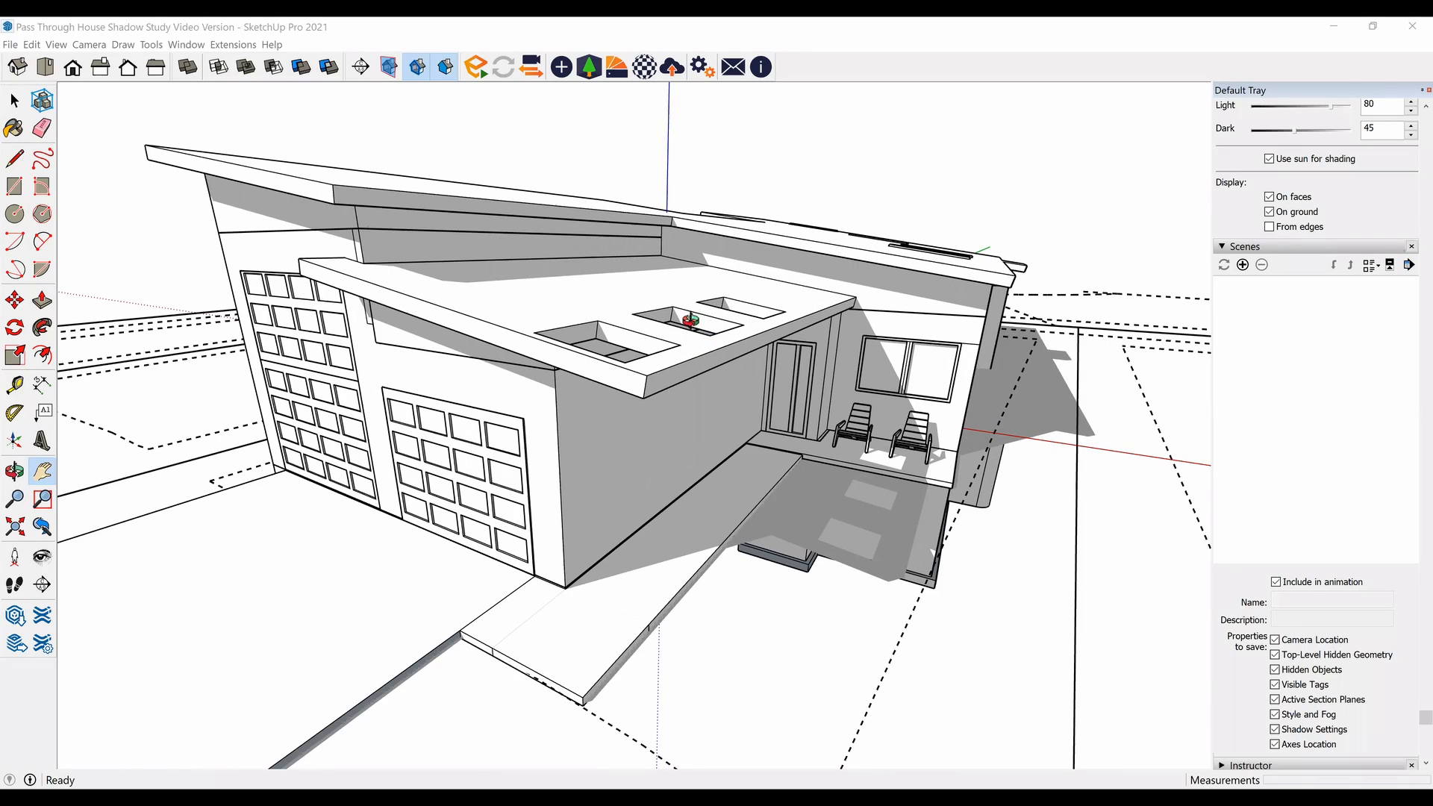
# Orbit and pan around the house to view the porch, garage side and roof.
pyautogui.moveTo(689, 320); pyautogui.dragTo(904, 545)
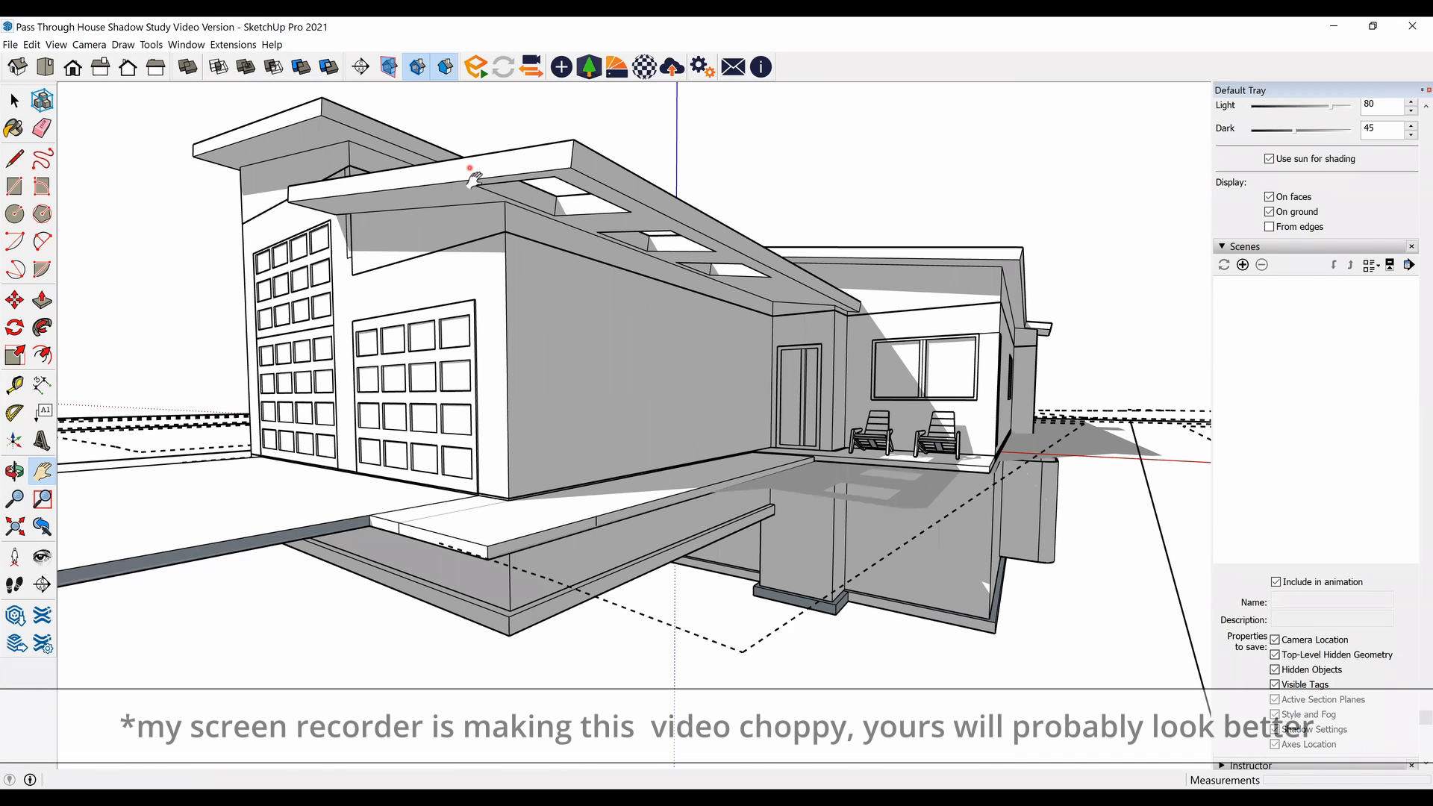
pyautogui.moveTo(475, 174); pyautogui.dragTo(685, 420)
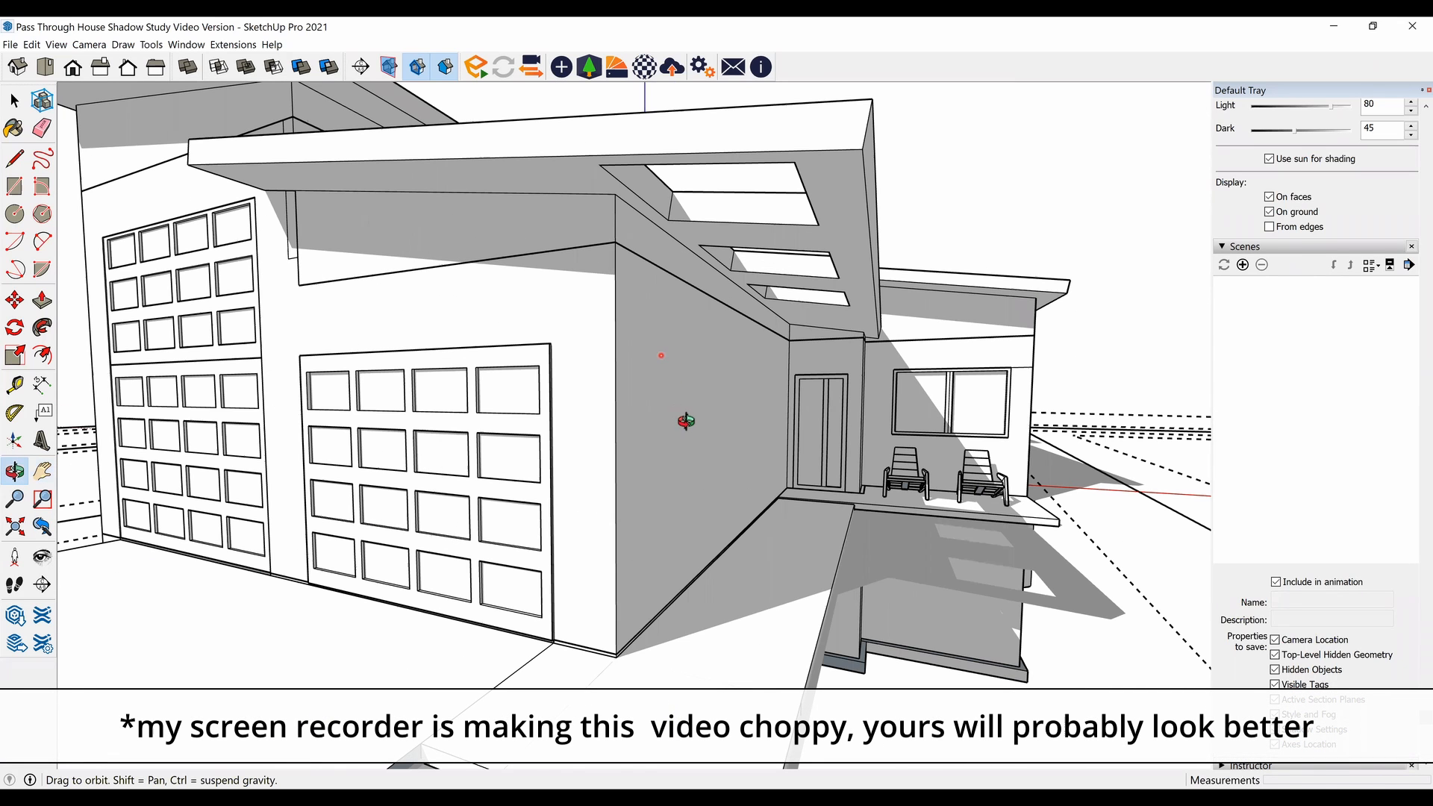
pyautogui.moveTo(685, 420); pyautogui.dragTo(850, 521)
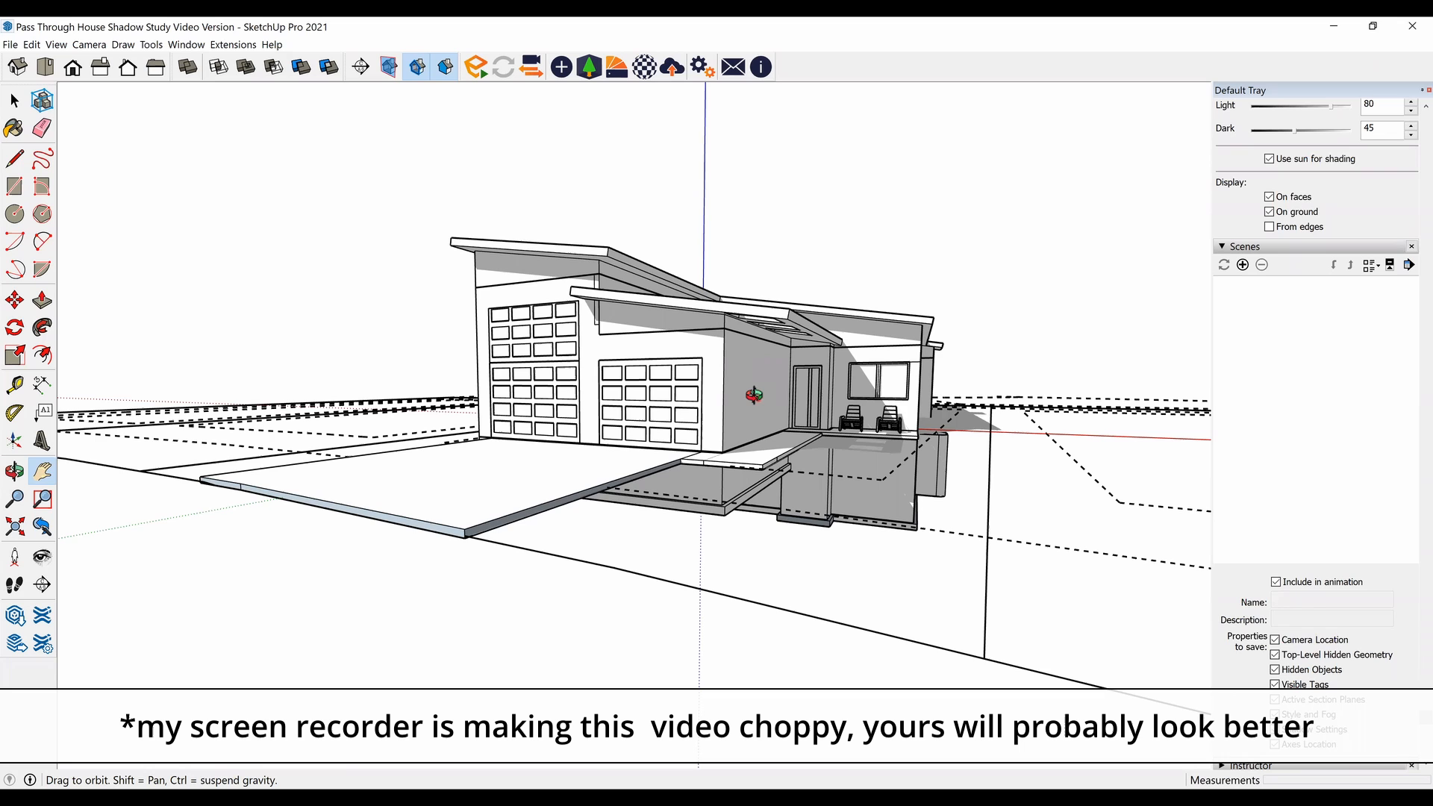
pyautogui.moveTo(749, 393); pyautogui.dragTo(746, 370)
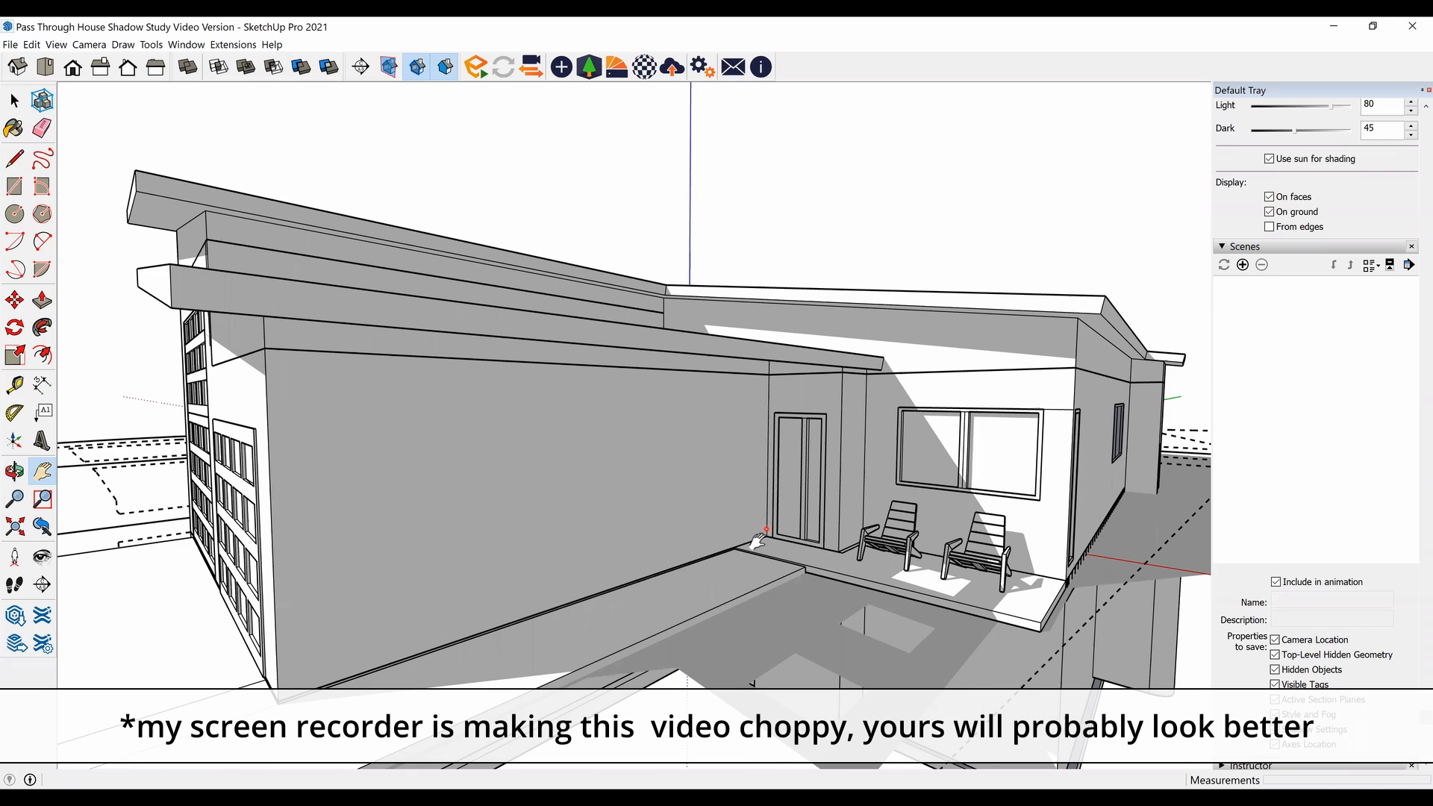
pyautogui.moveTo(759, 534); pyautogui.dragTo(658, 521)
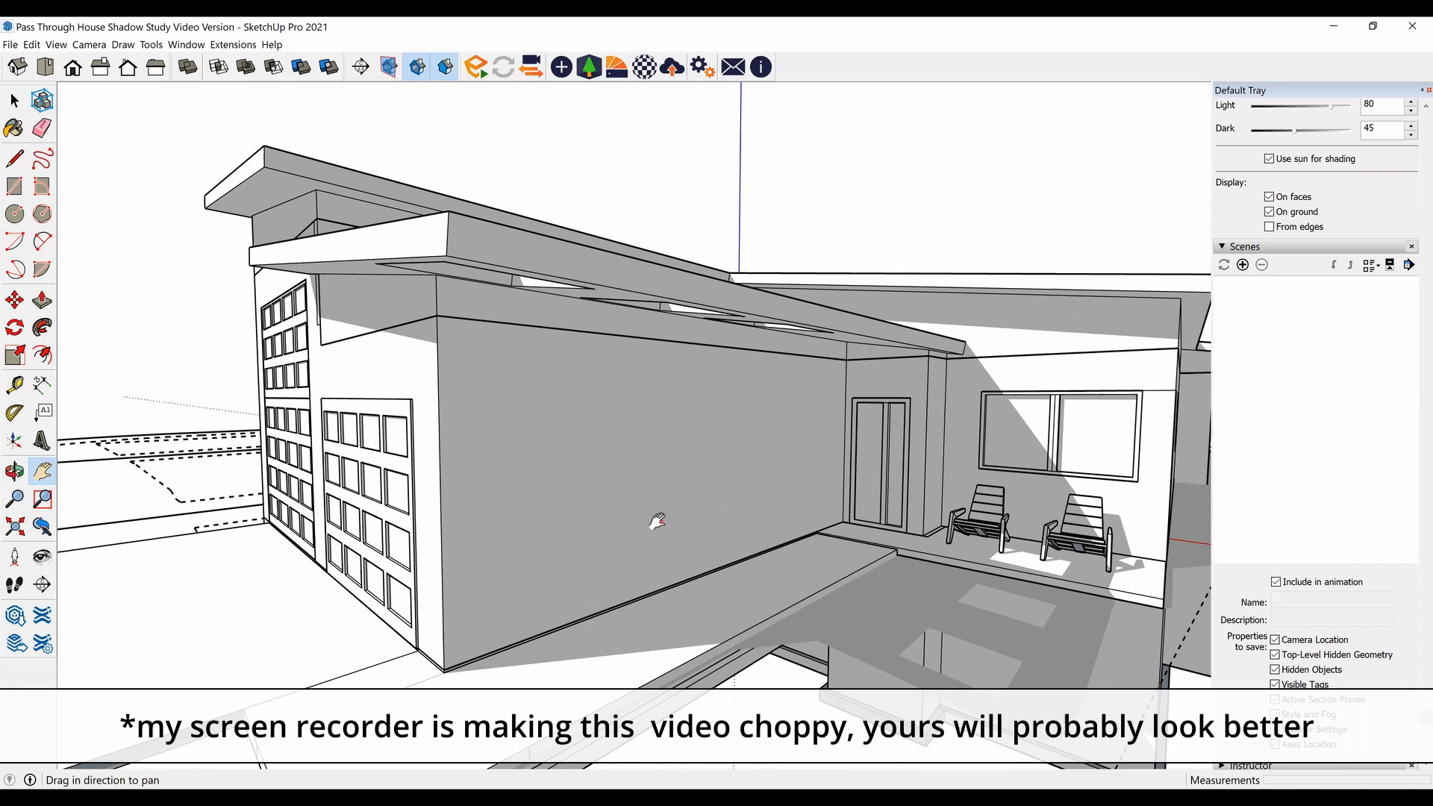
pyautogui.moveTo(656, 521); pyautogui.dragTo(663, 534)
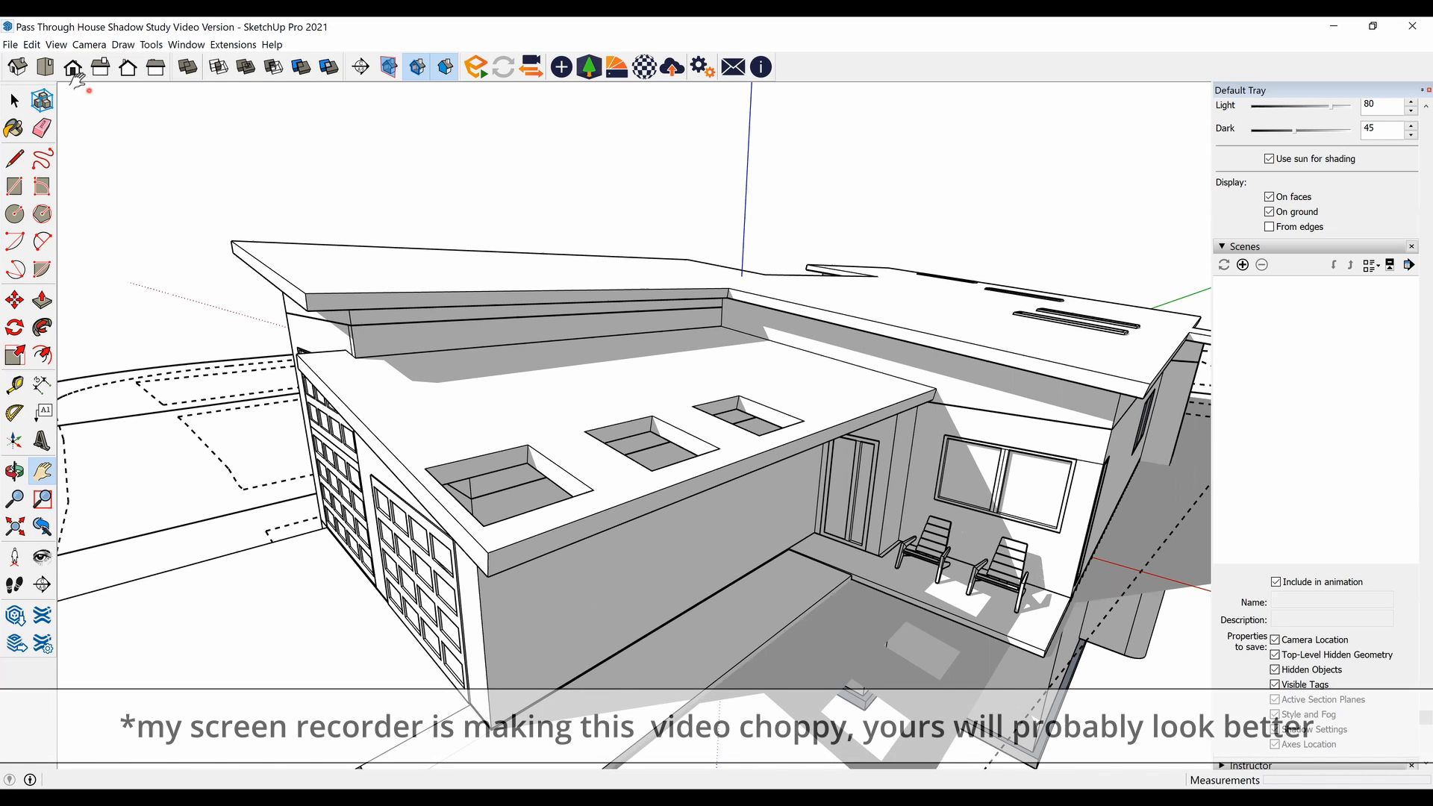
# Turn View > Shadows off and then back on.
pyautogui.click(56, 44)
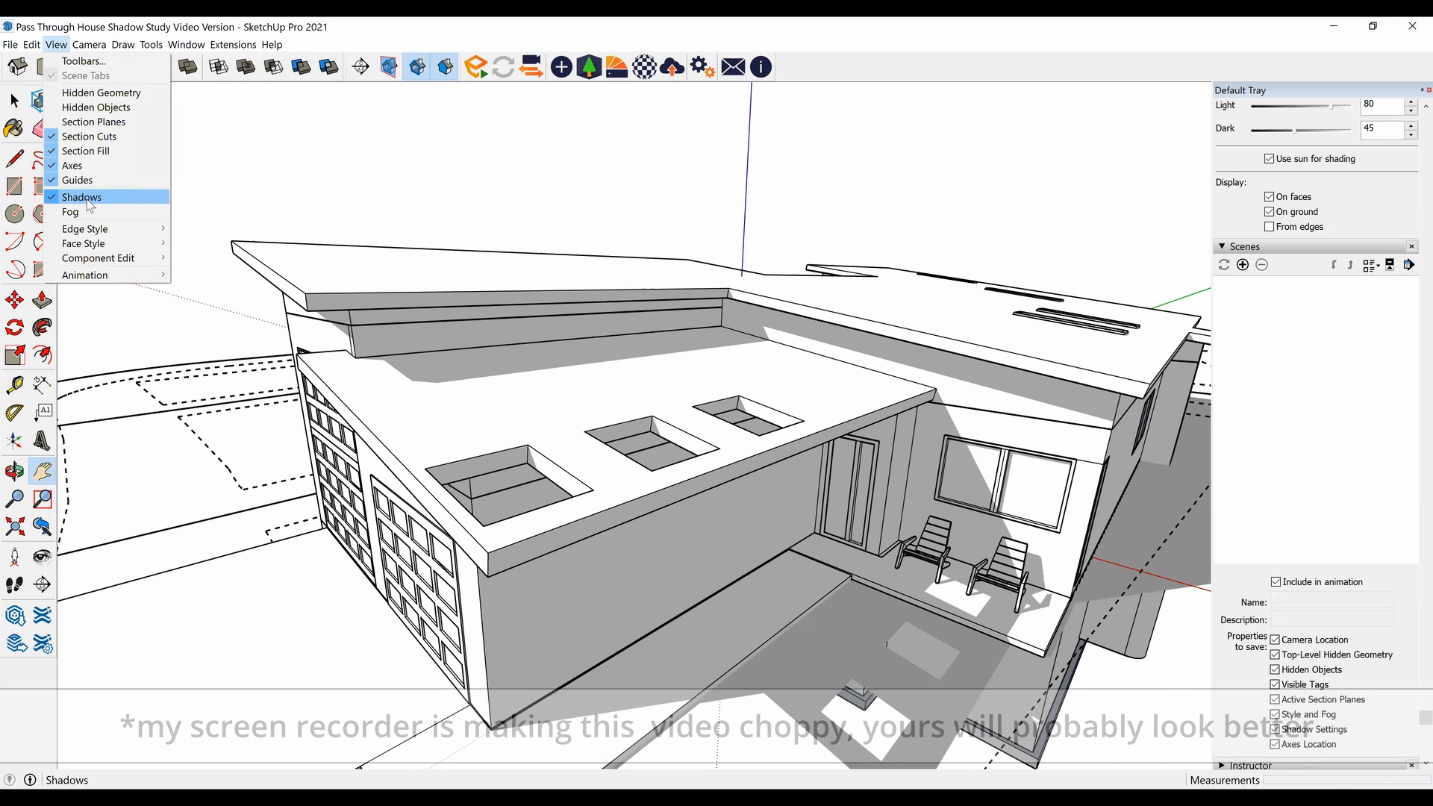
pyautogui.click(82, 196)
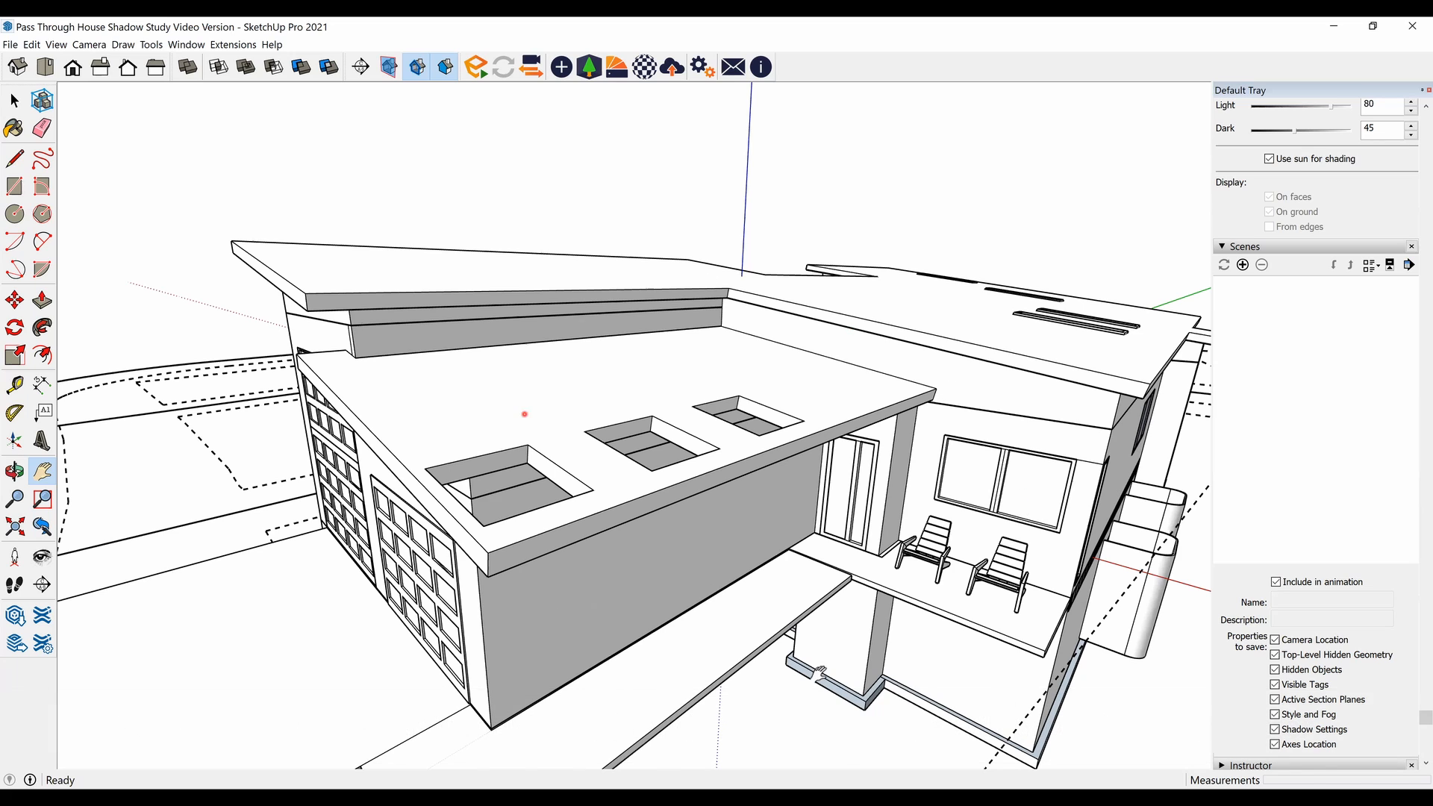
pyautogui.click(56, 44)
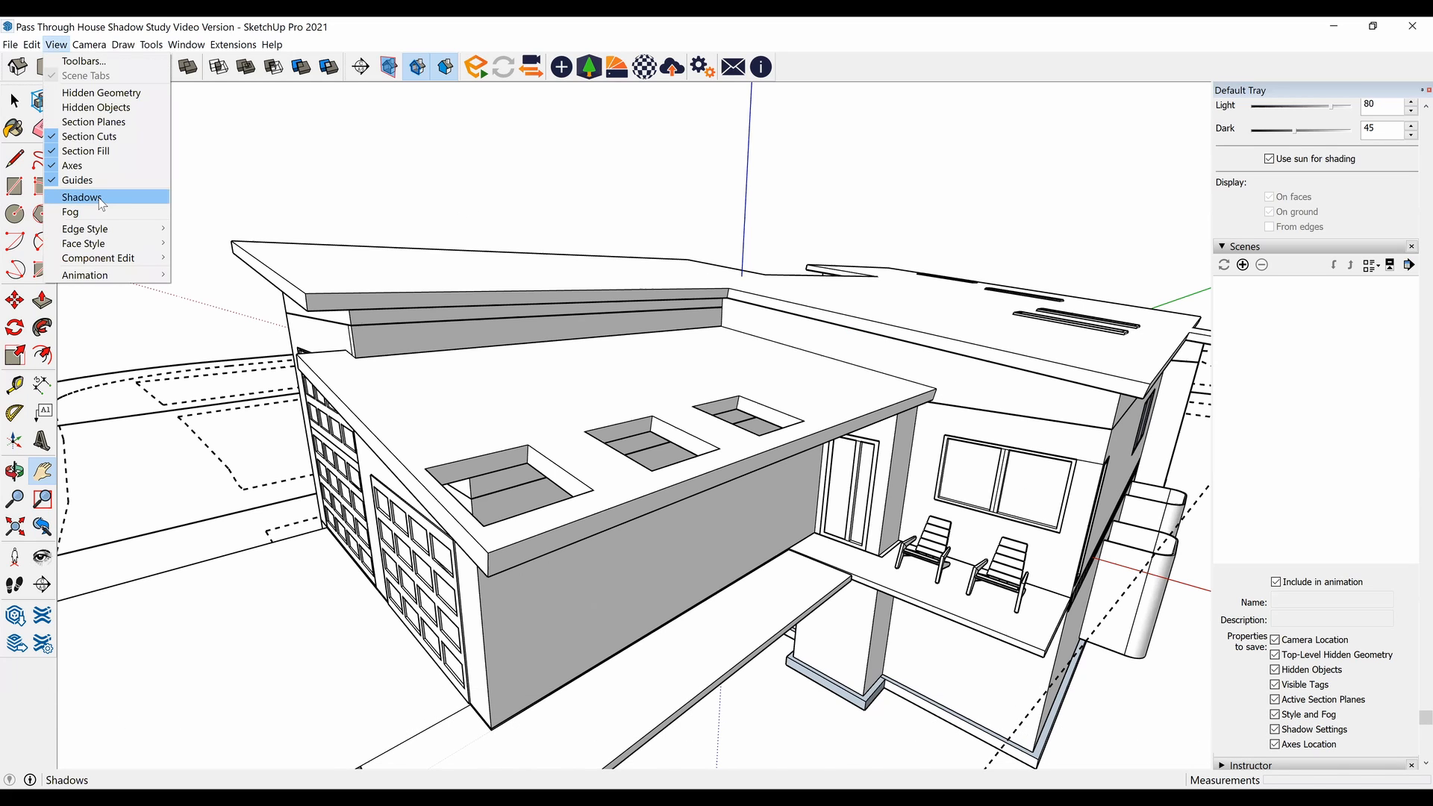
pyautogui.click(82, 197)
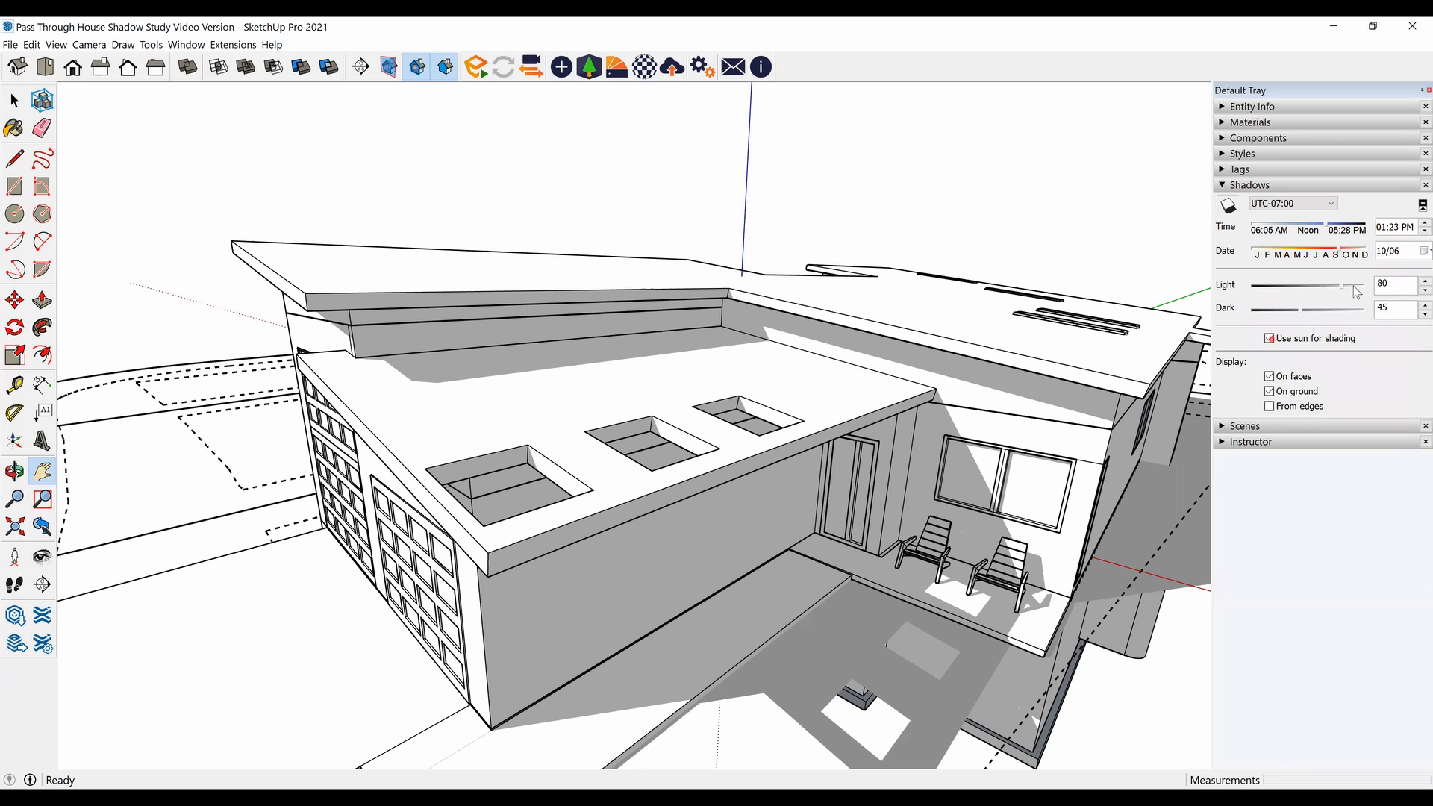
# In the Shadows panel, set time 08:37 AM, date 05/16, Light 87 and Dark 36.
pyautogui.click(1332, 203)
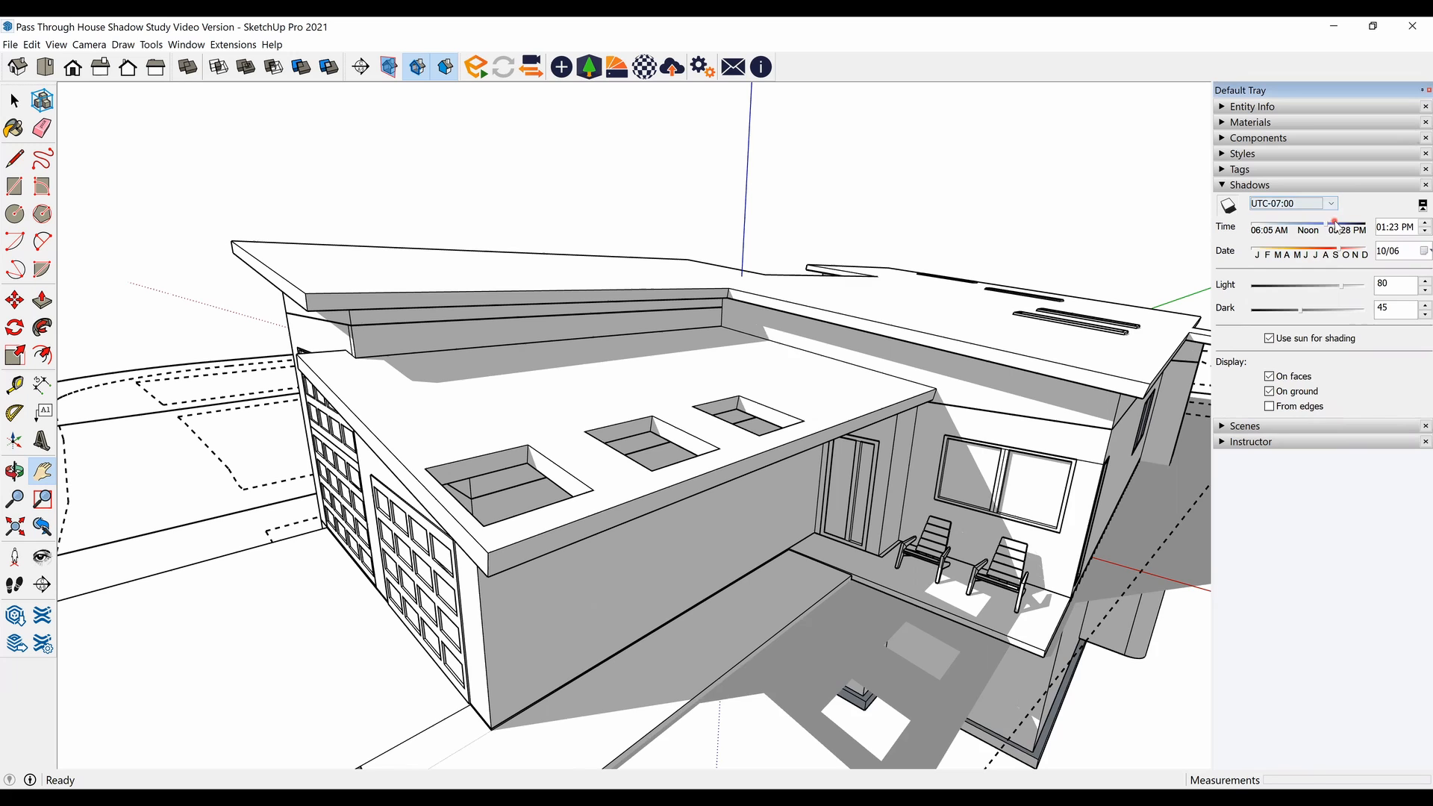
pyautogui.moveTo(1335, 229); pyautogui.dragTo(1299, 229)
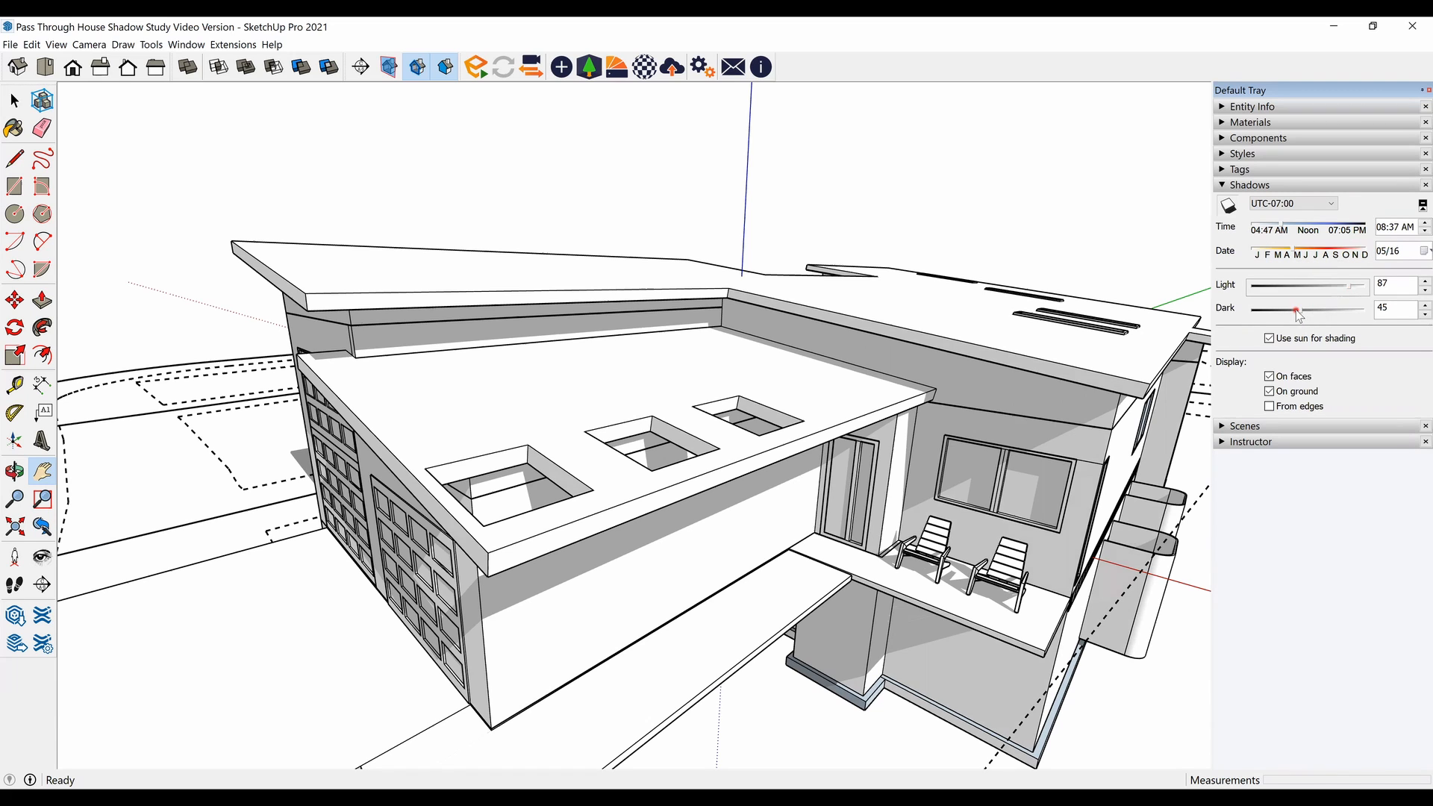
pyautogui.moveTo(1297, 312); pyautogui.dragTo(1270, 312)
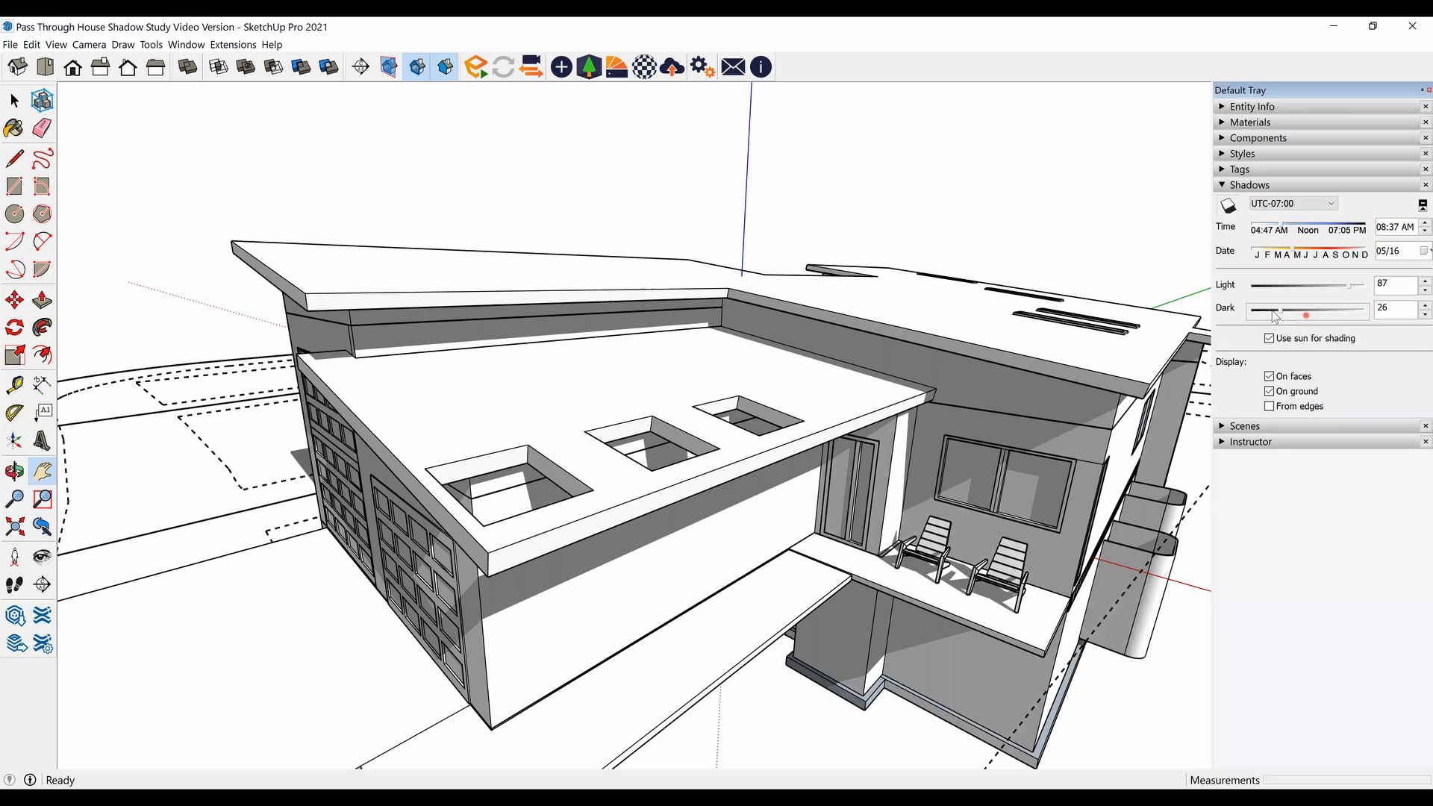
pyautogui.moveTo(1305, 313); pyautogui.dragTo(1288, 308)
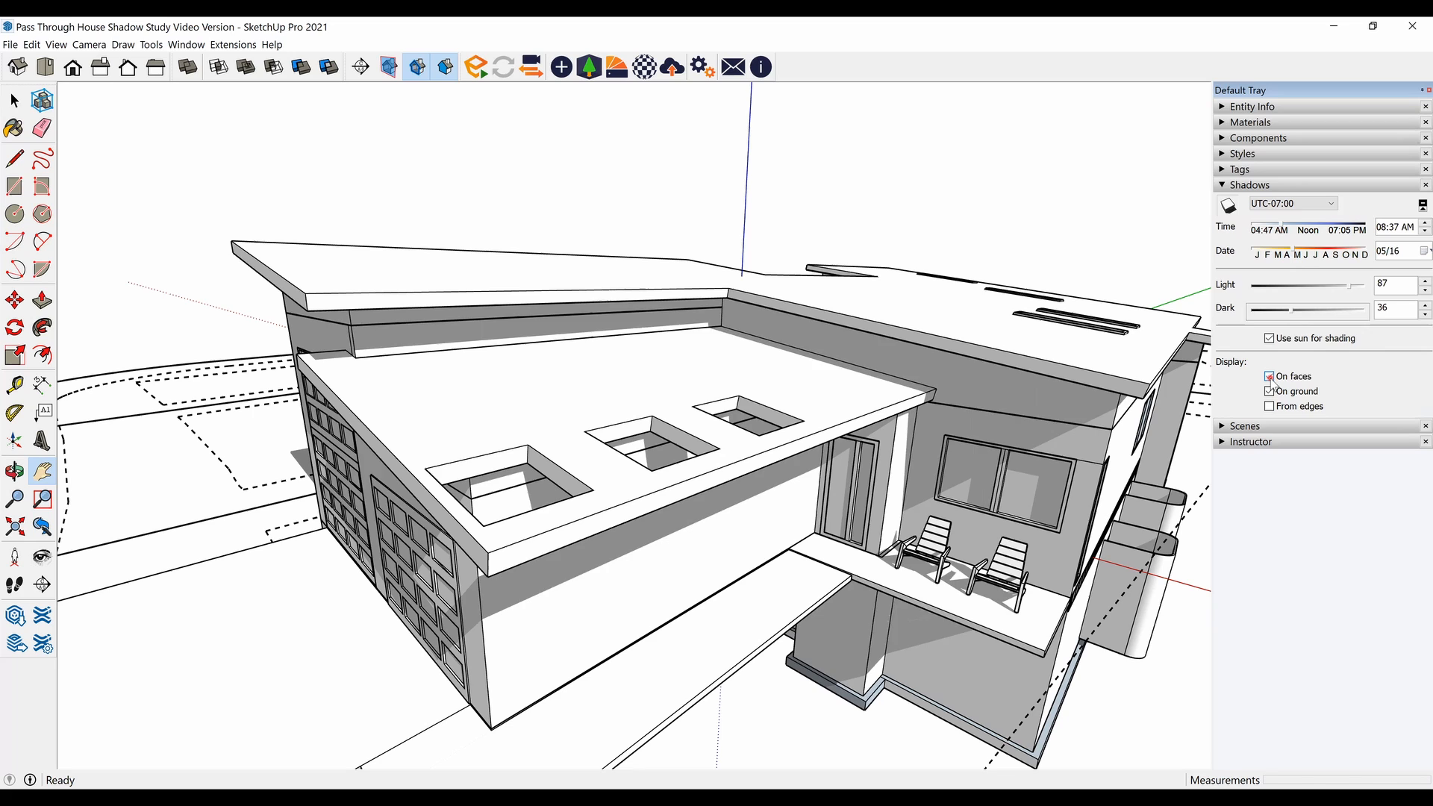
pyautogui.click(1270, 391)
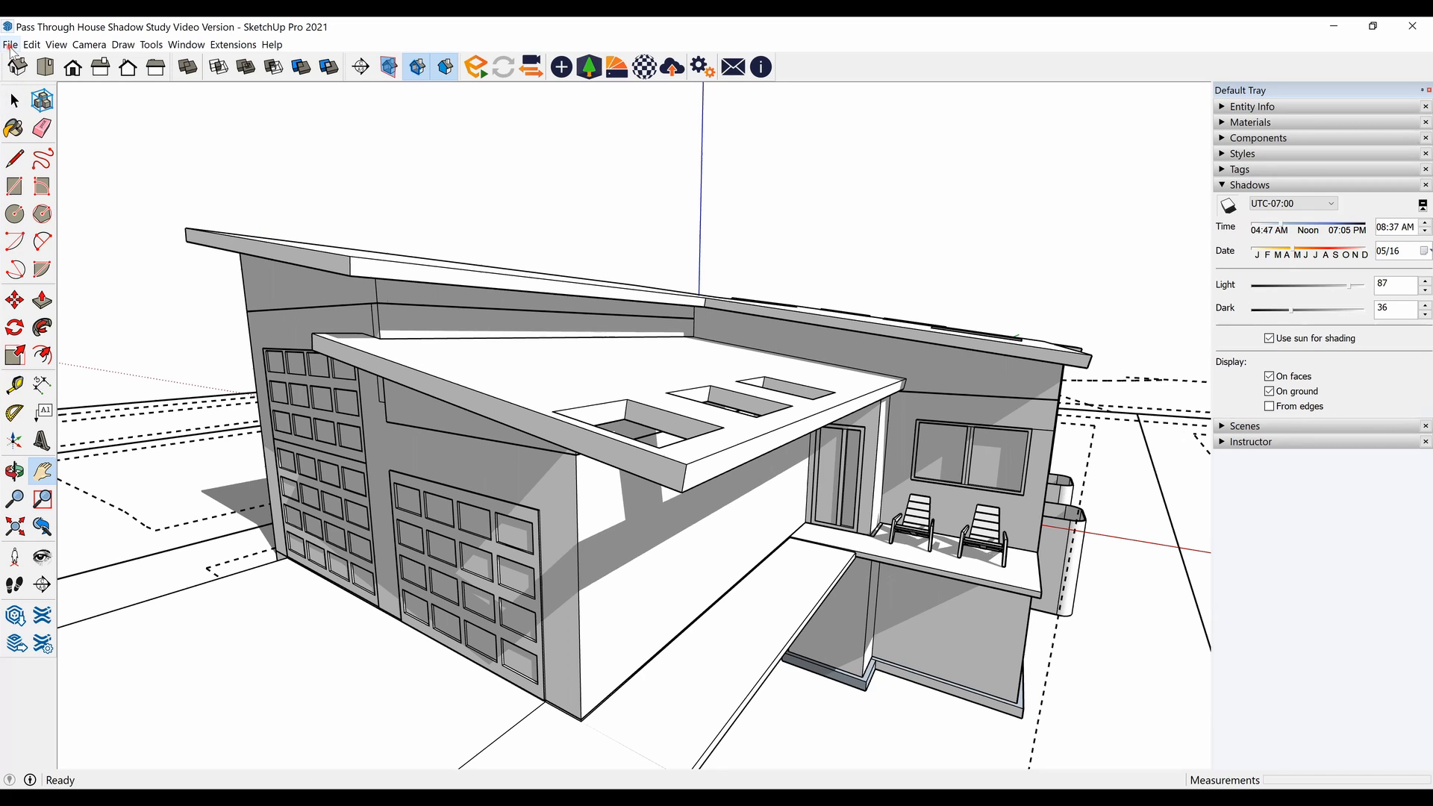
pyautogui.click(9, 44)
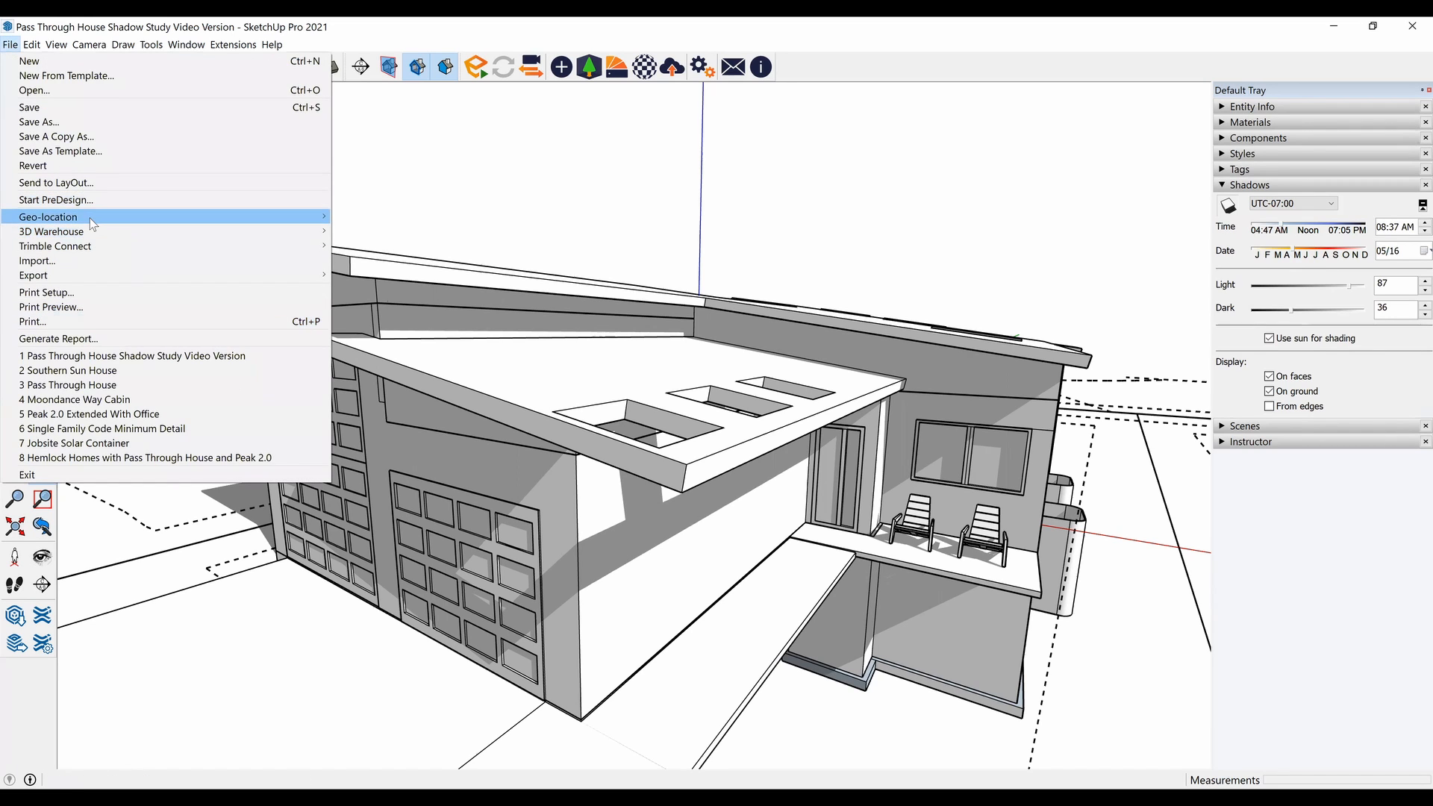
pyautogui.moveTo(48, 216)
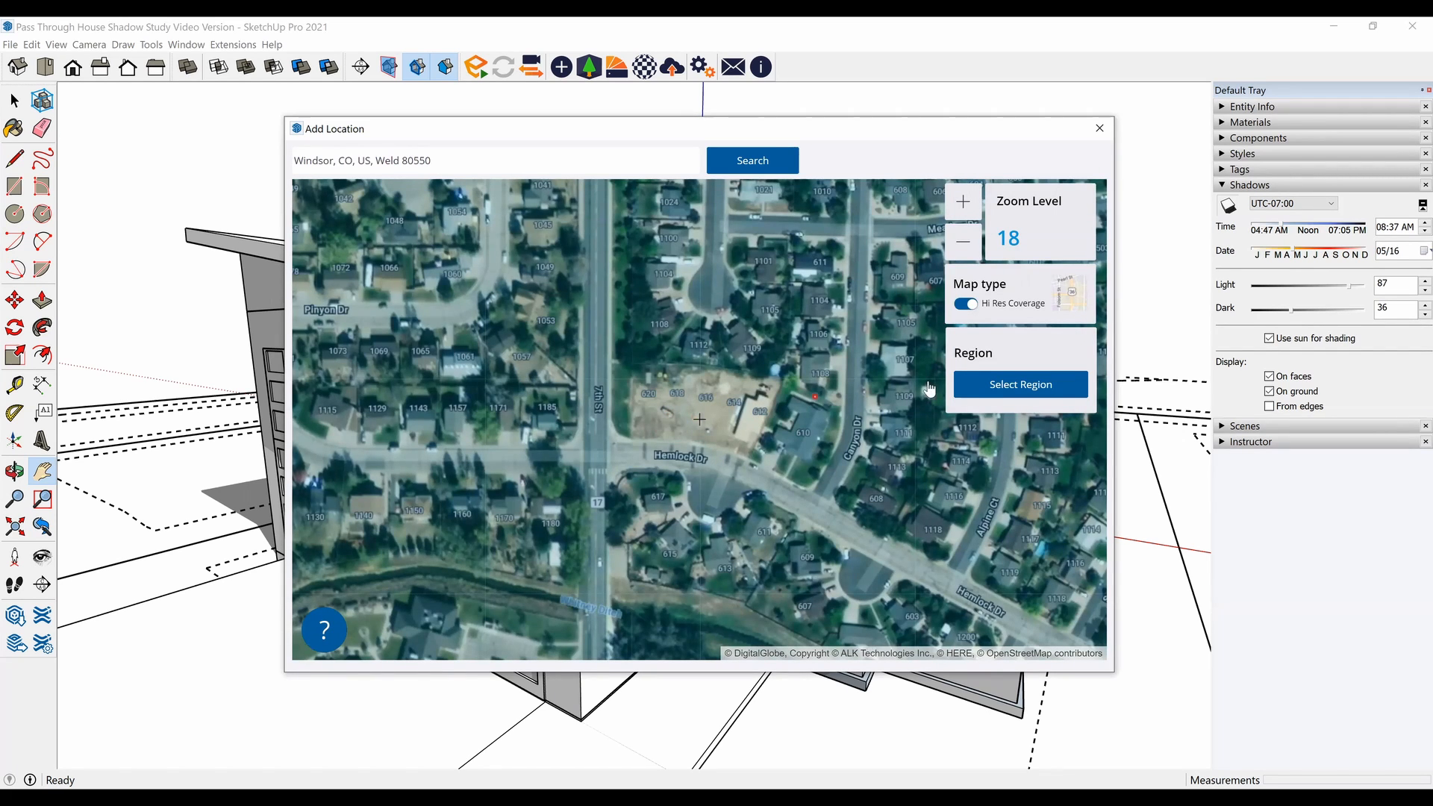
pyautogui.click(1020, 383)
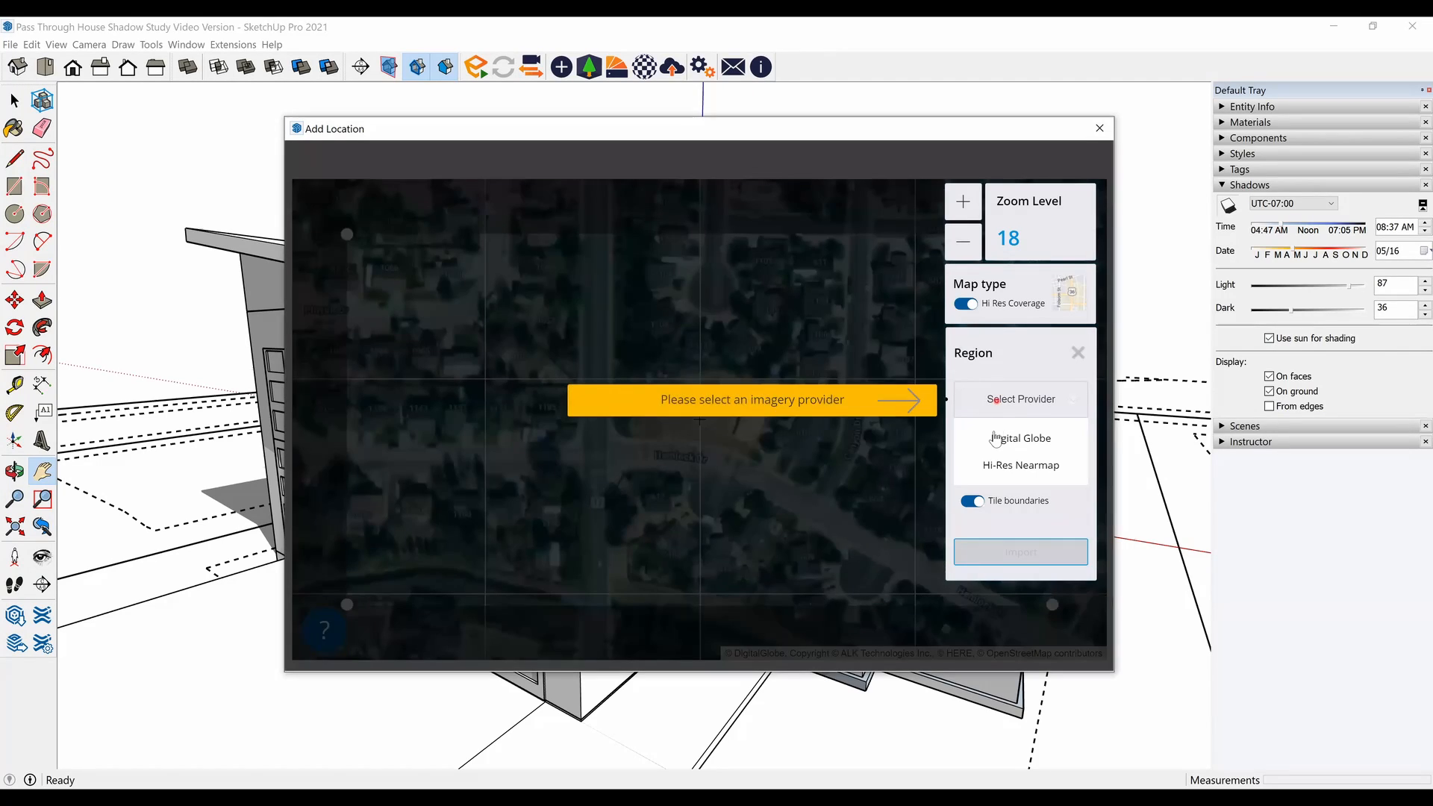
pyautogui.click(1020, 551)
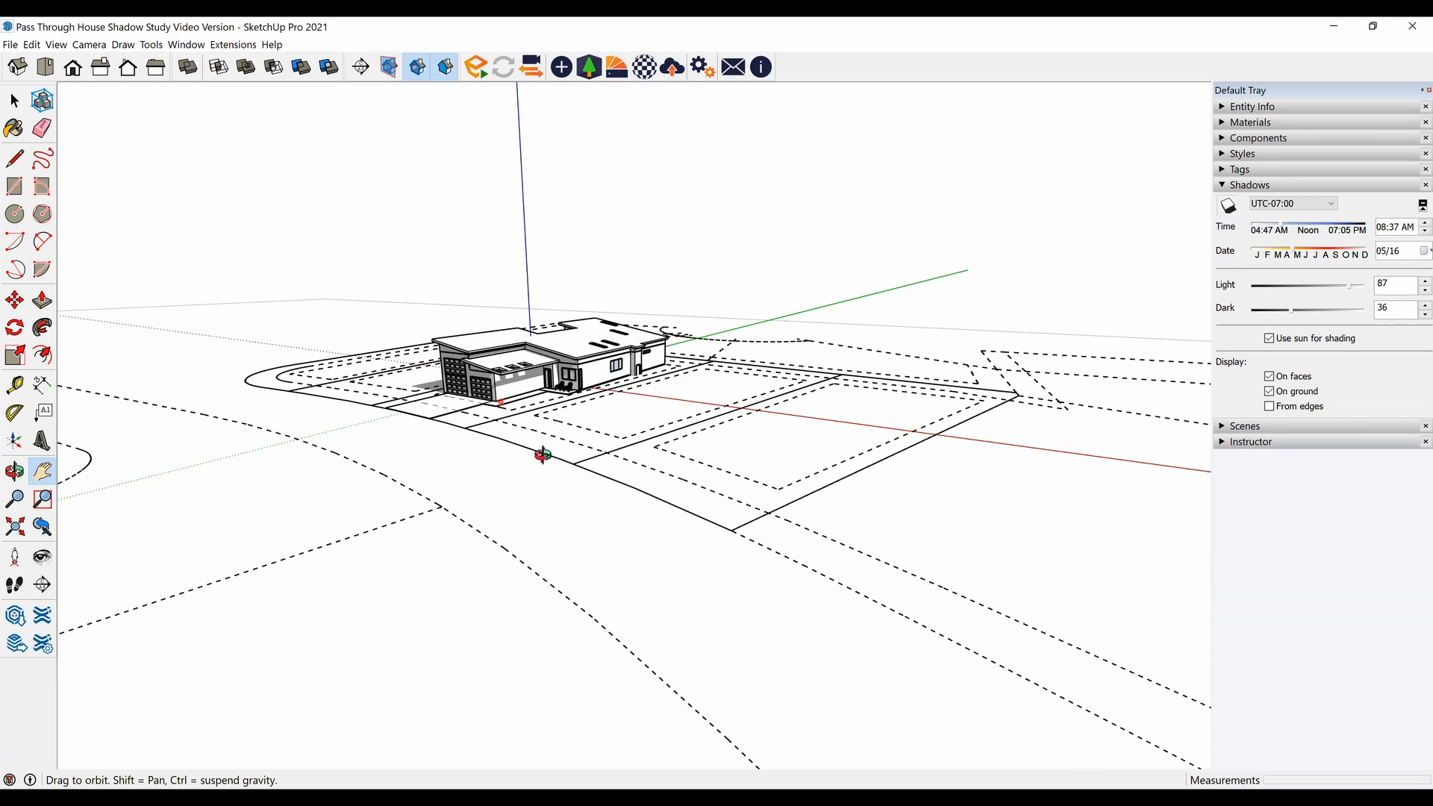
# Zoom and orbit to frame the garage and porch side, then expand the Scenes panel.
pyautogui.moveTo(539, 456); pyautogui.dragTo(512, 375)
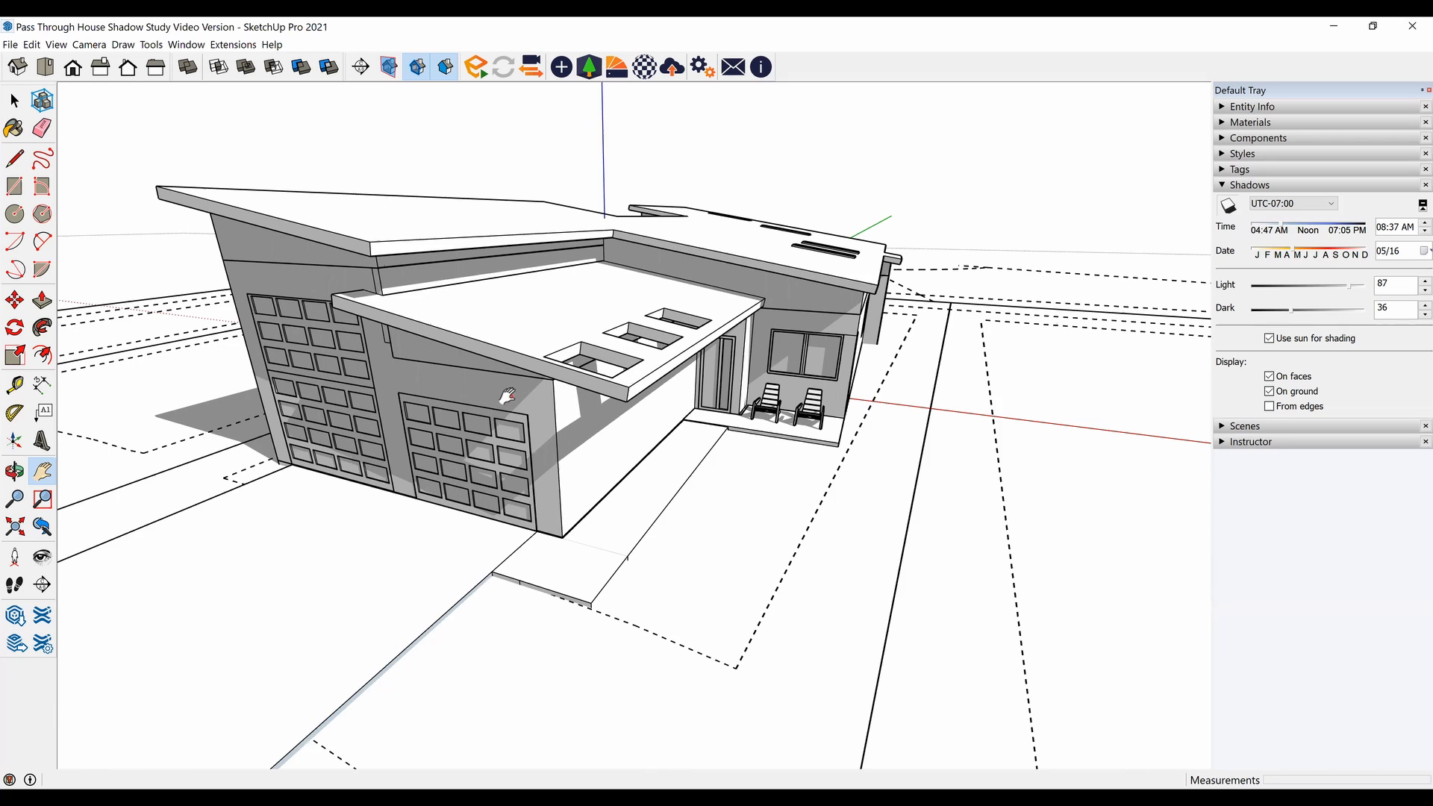
pyautogui.moveTo(508, 395); pyautogui.dragTo(867, 370)
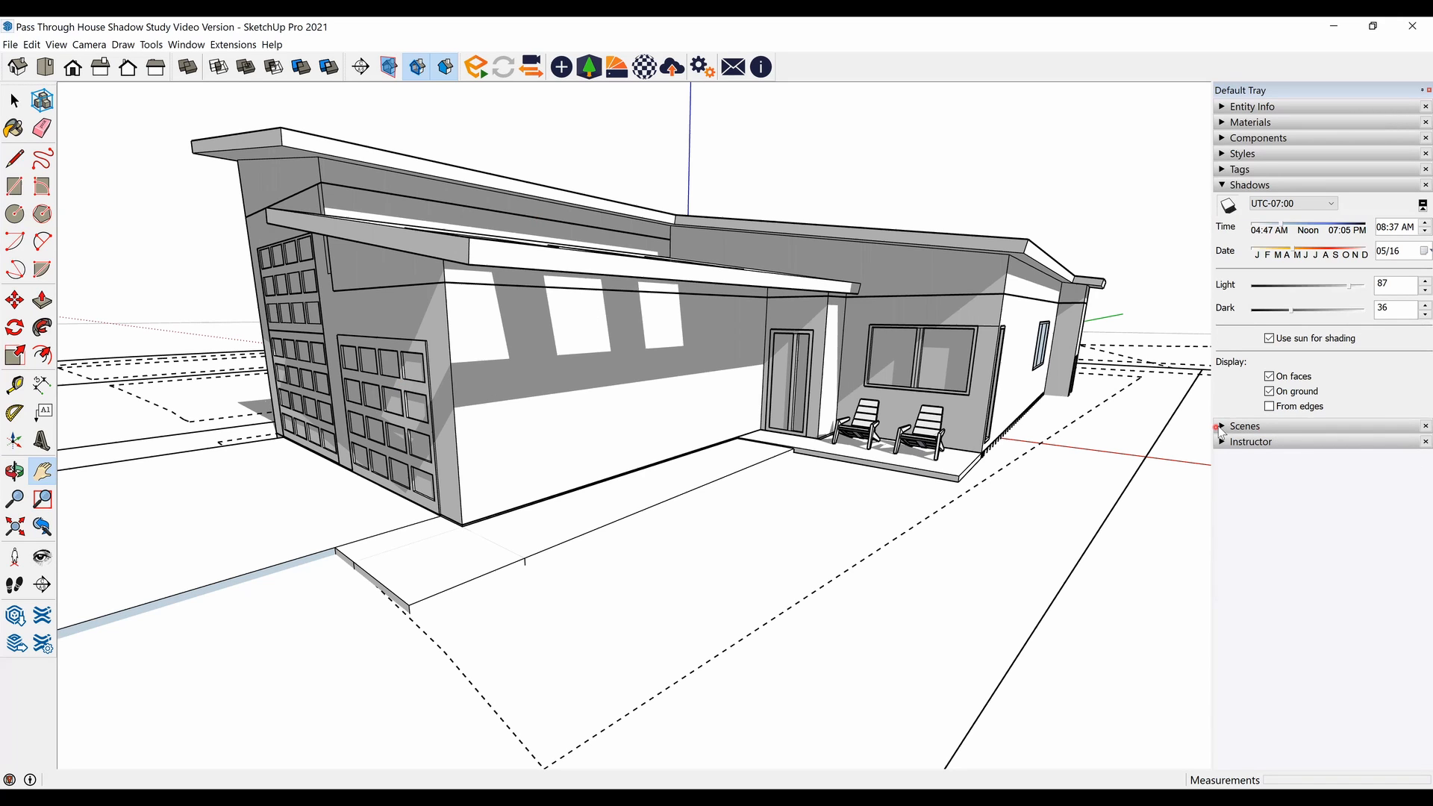
pyautogui.click(1242, 444)
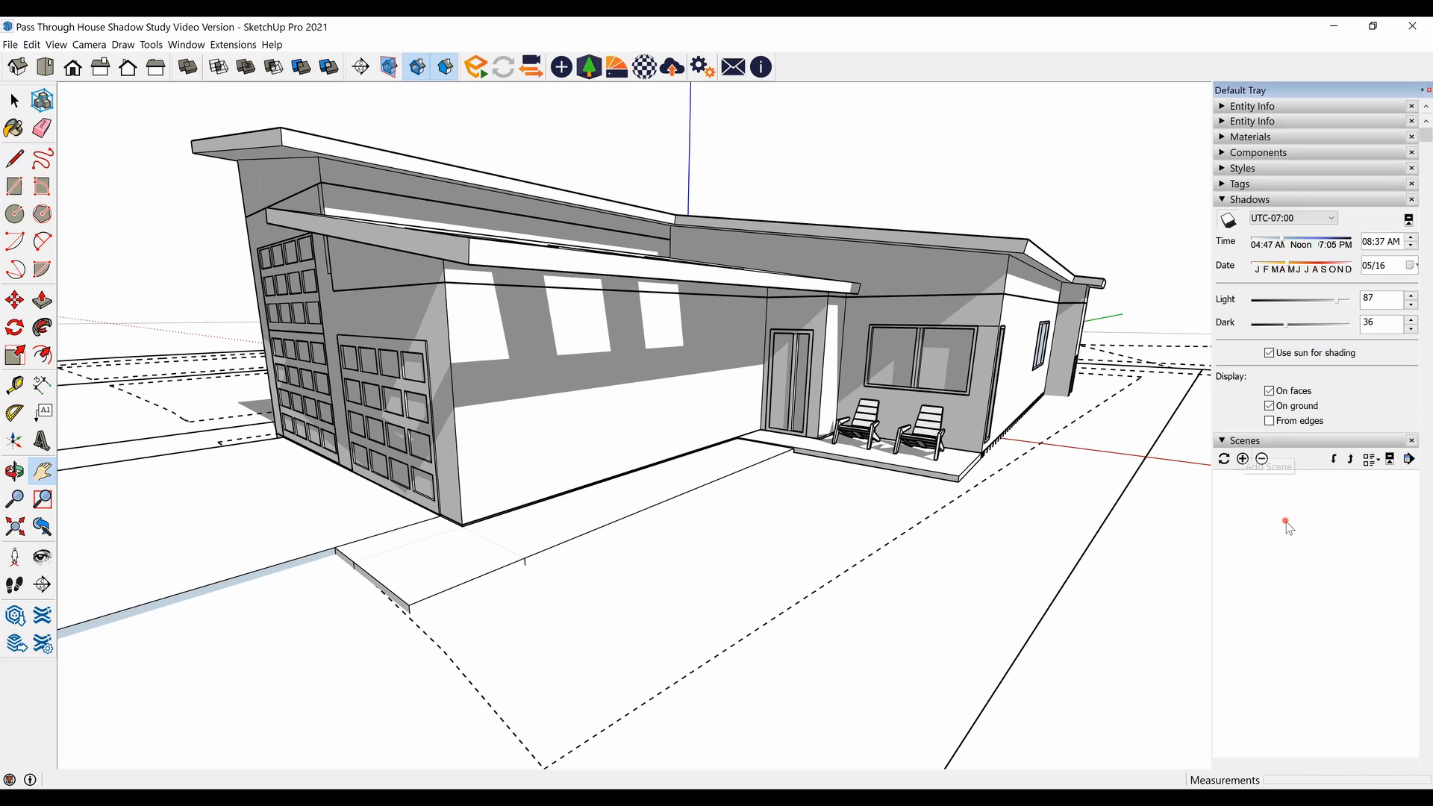
# Save the current view as scene 'Start' and set the shadow time to 02:56 PM.
pyautogui.click(1241, 460)
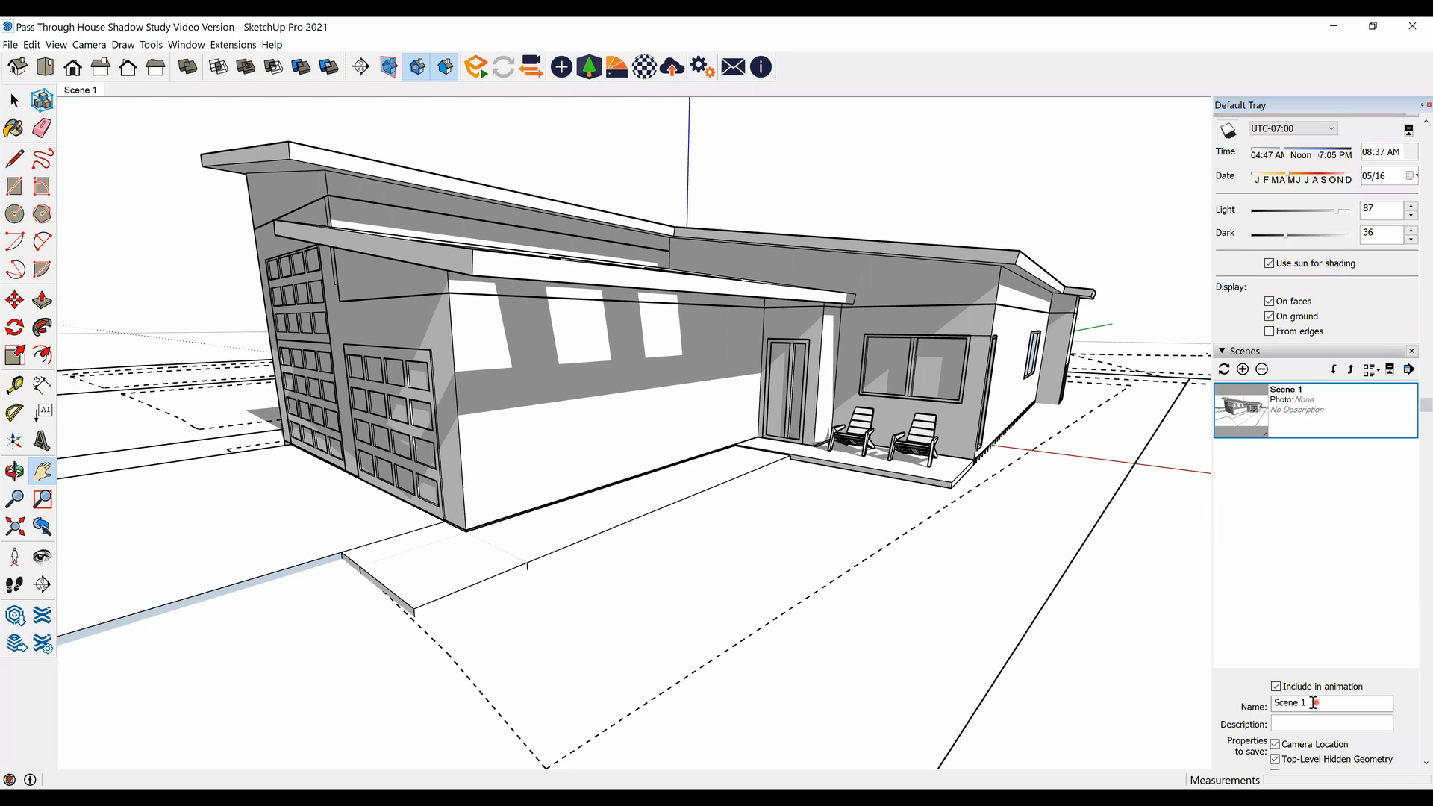
pyautogui.write('Start')
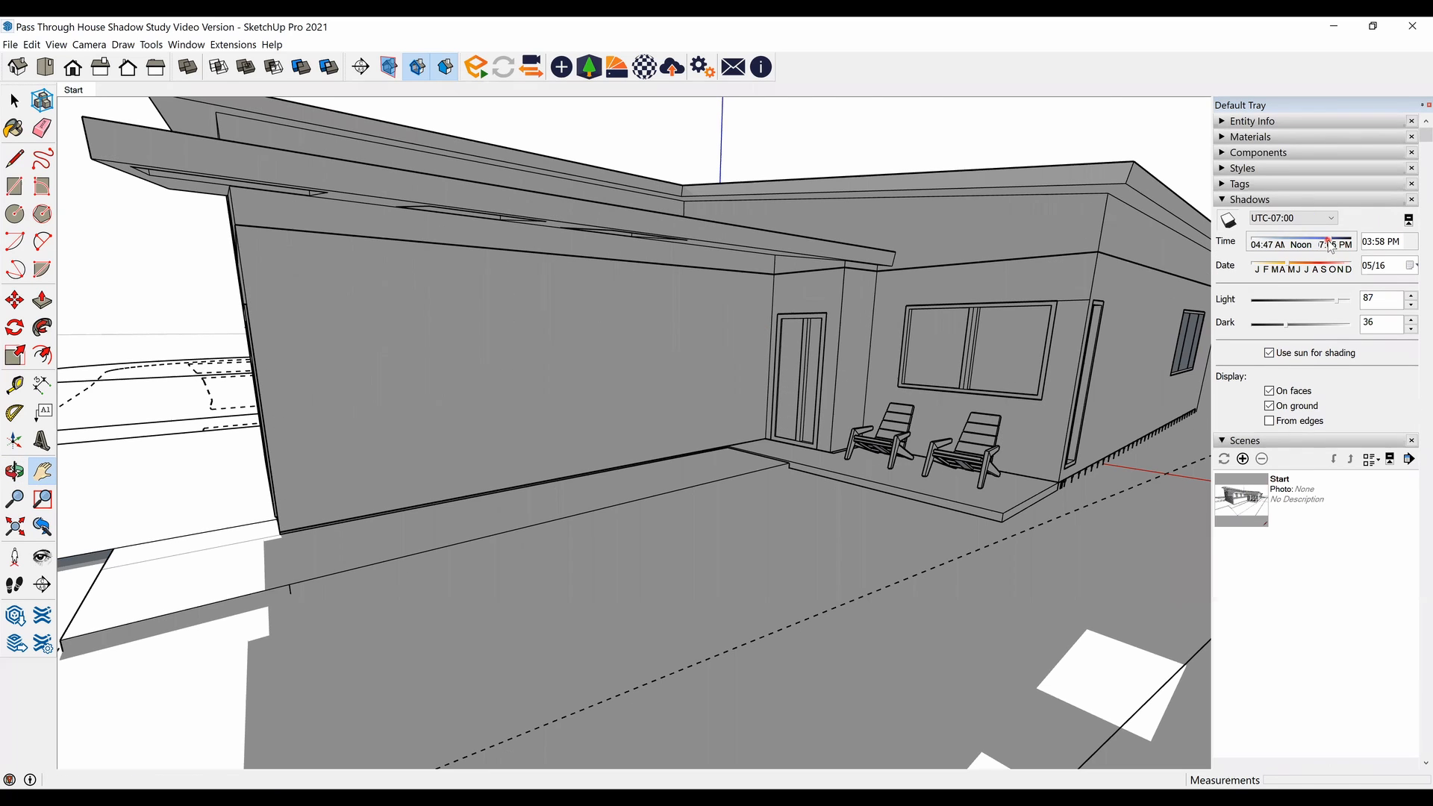
pyautogui.moveTo(1325, 244); pyautogui.dragTo(1335, 244)
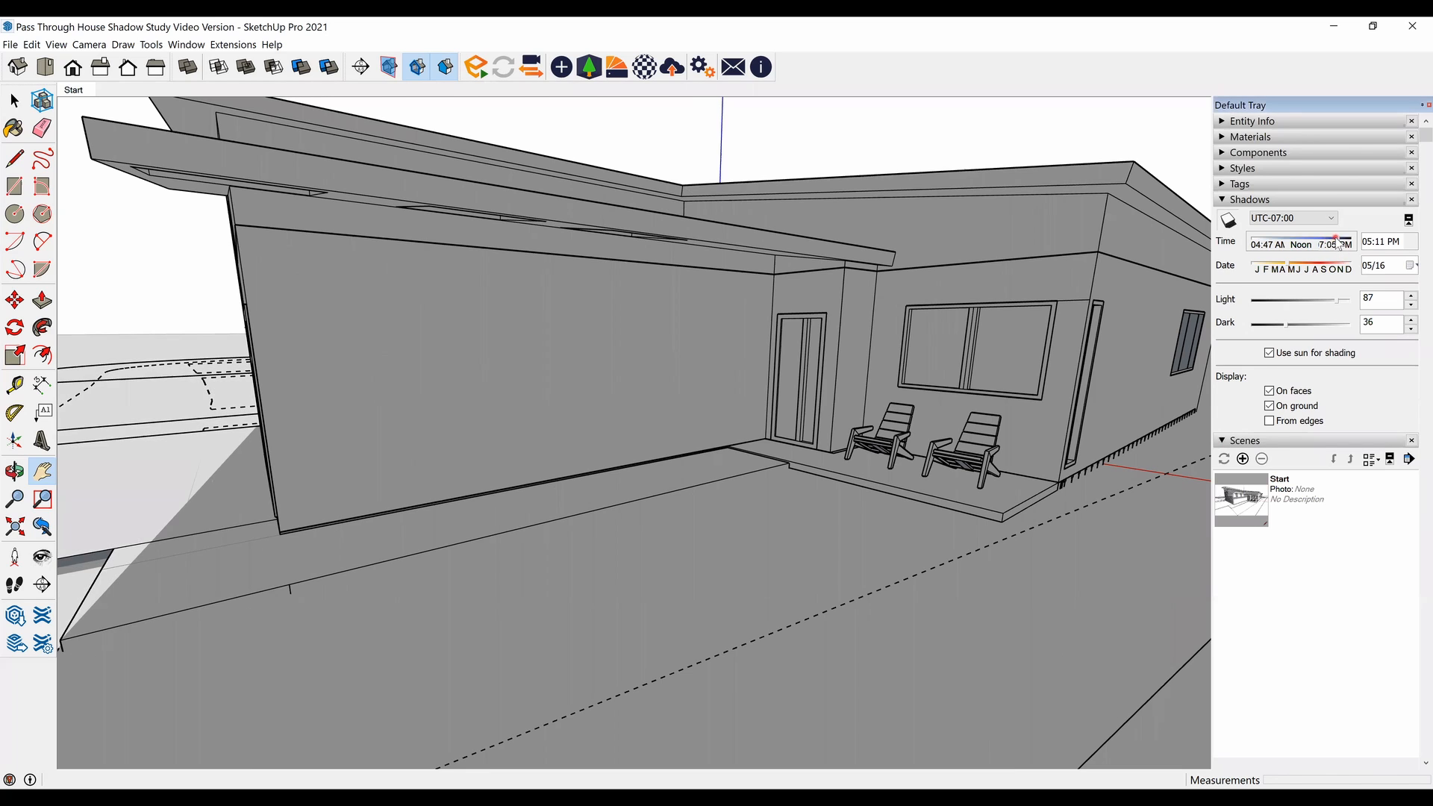
pyautogui.moveTo(1339, 244); pyautogui.dragTo(1323, 244)
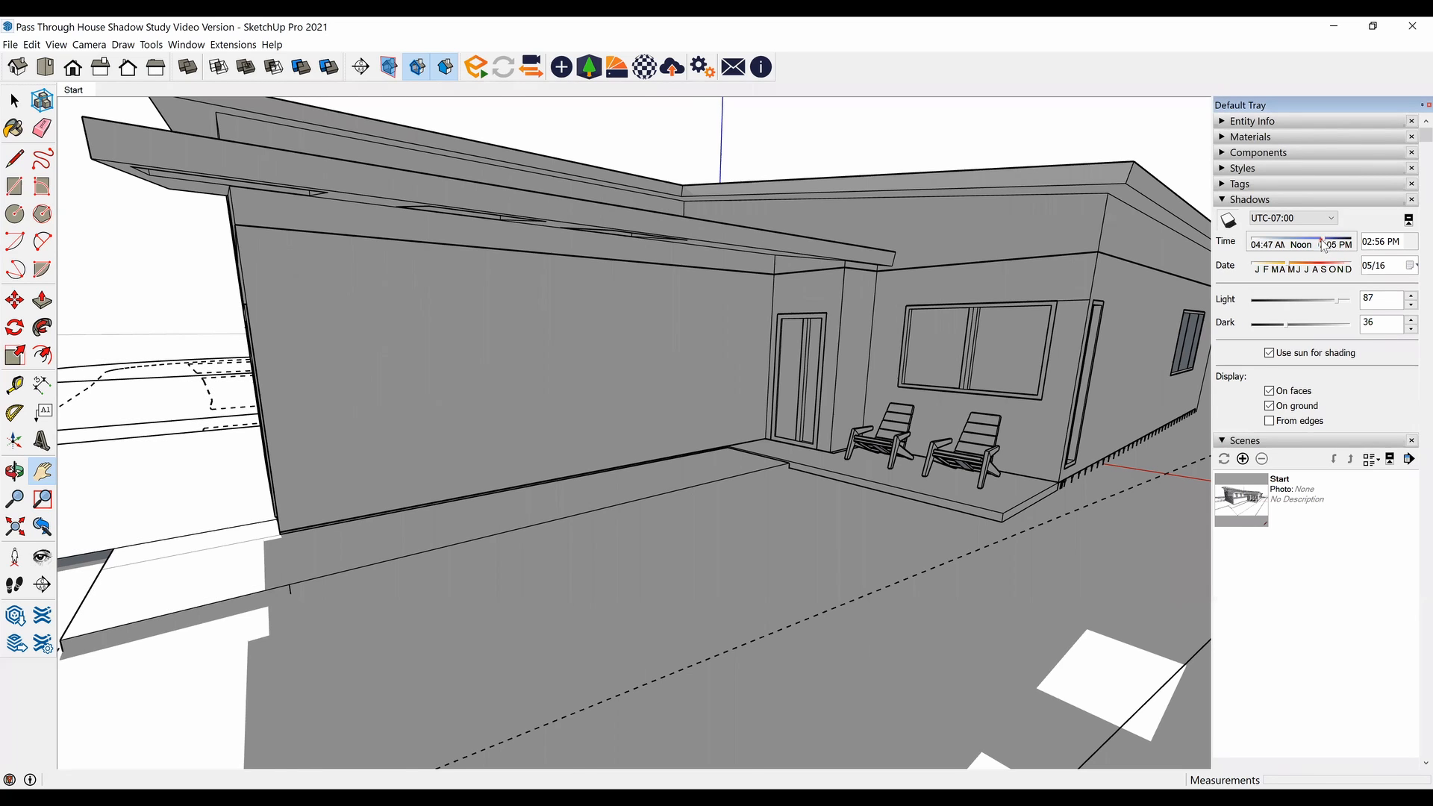
pyautogui.moveTo(1311, 244); pyautogui.dragTo(1325, 244)
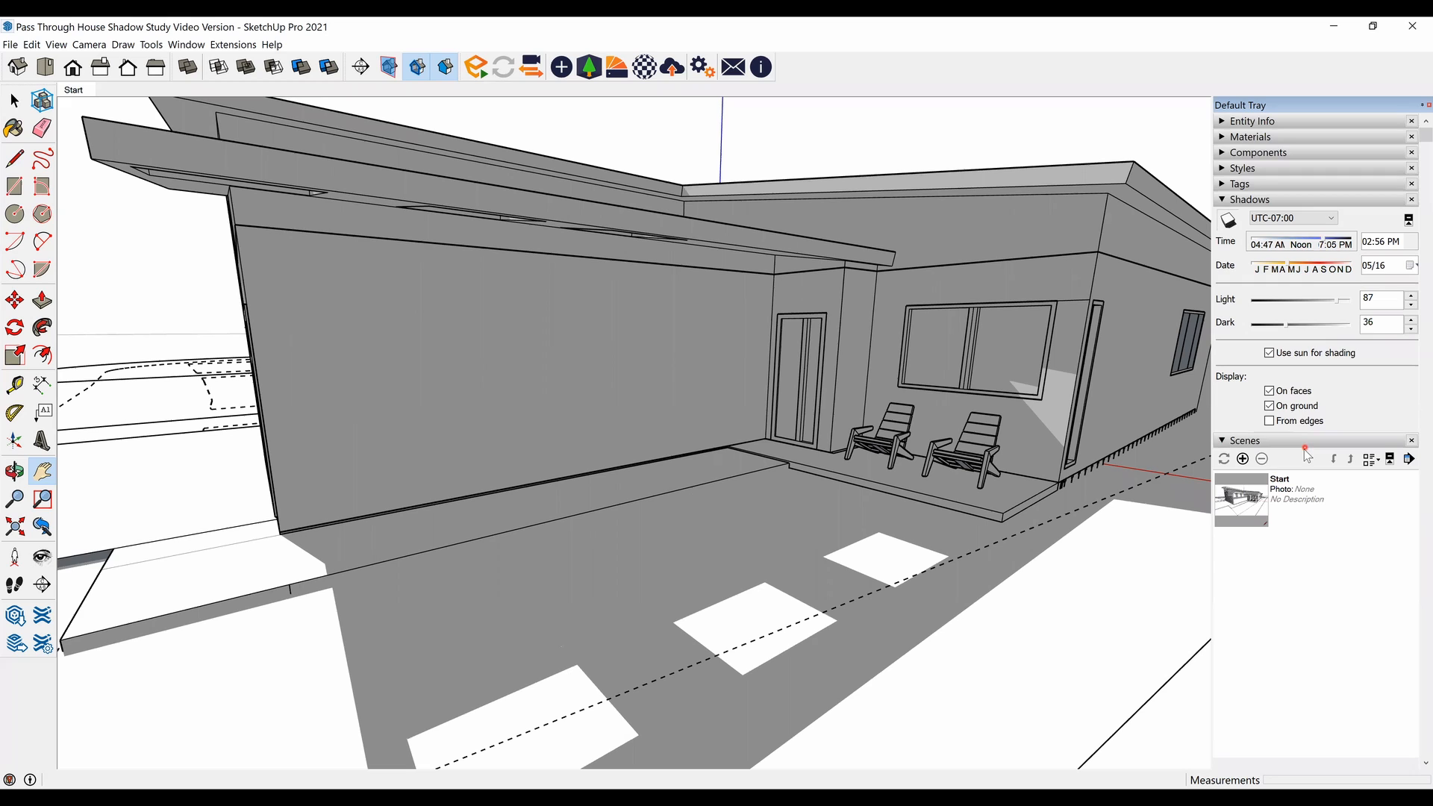
# Add a second scene and rename it 'End'.
pyautogui.click(1242, 459)
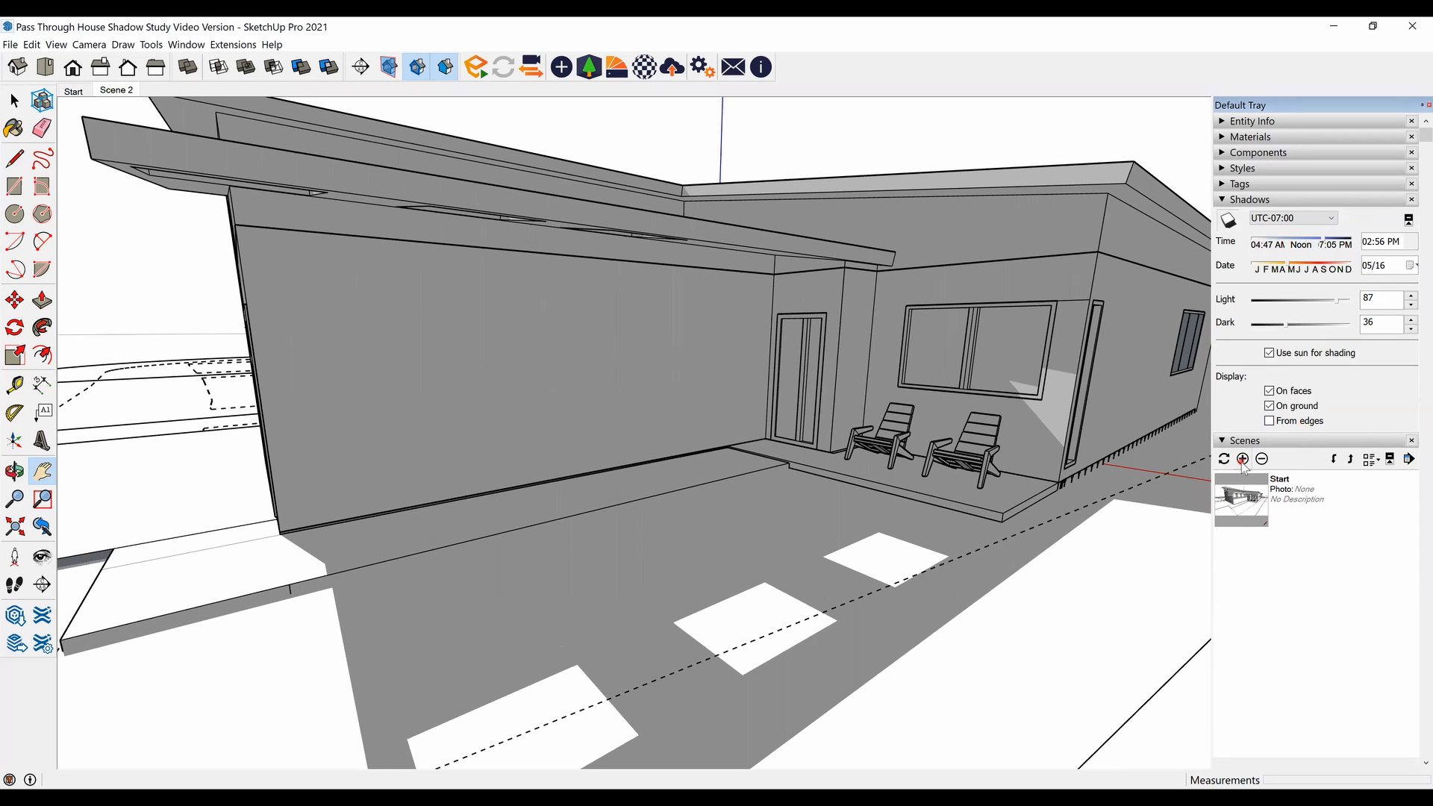
pyautogui.click(1242, 460)
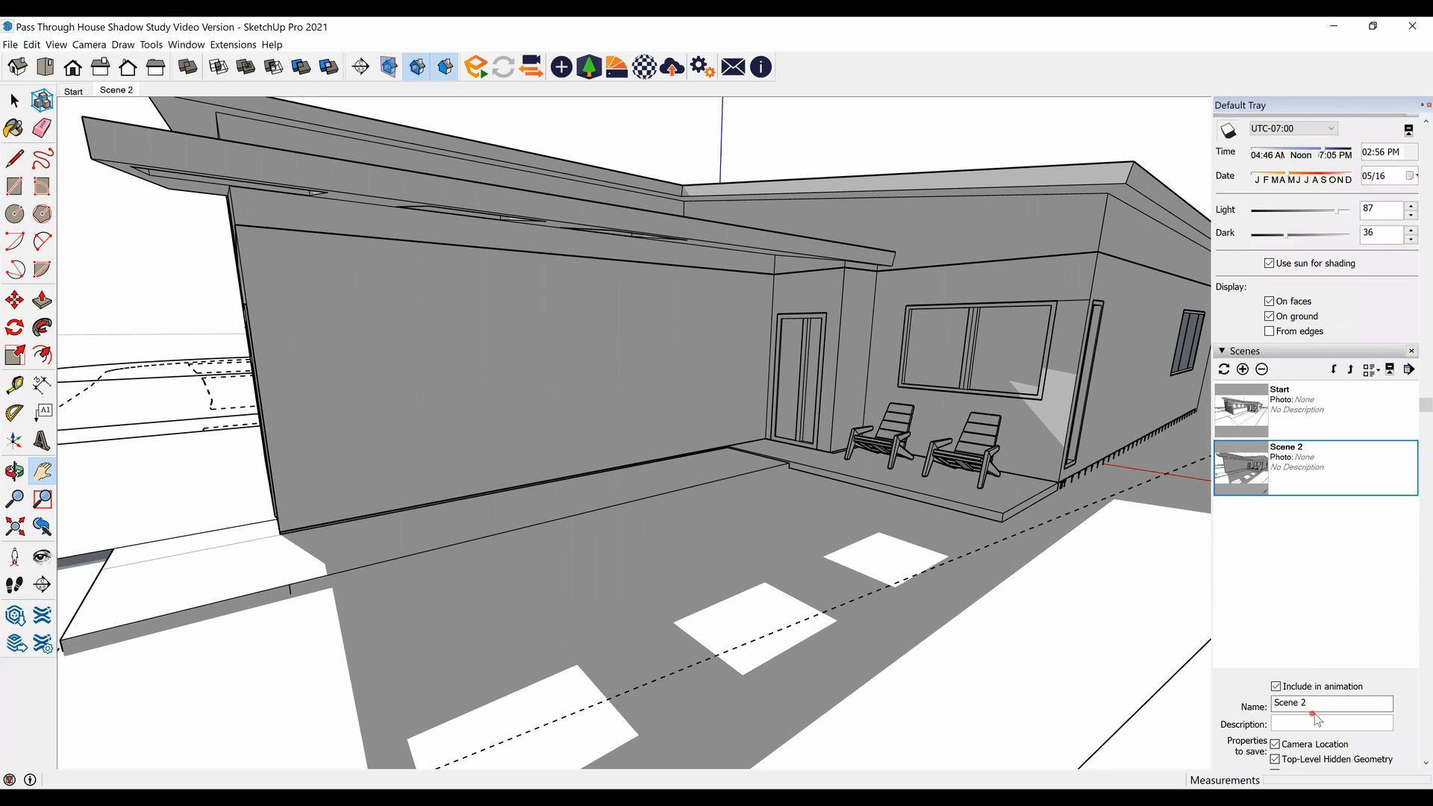
pyautogui.write('End')
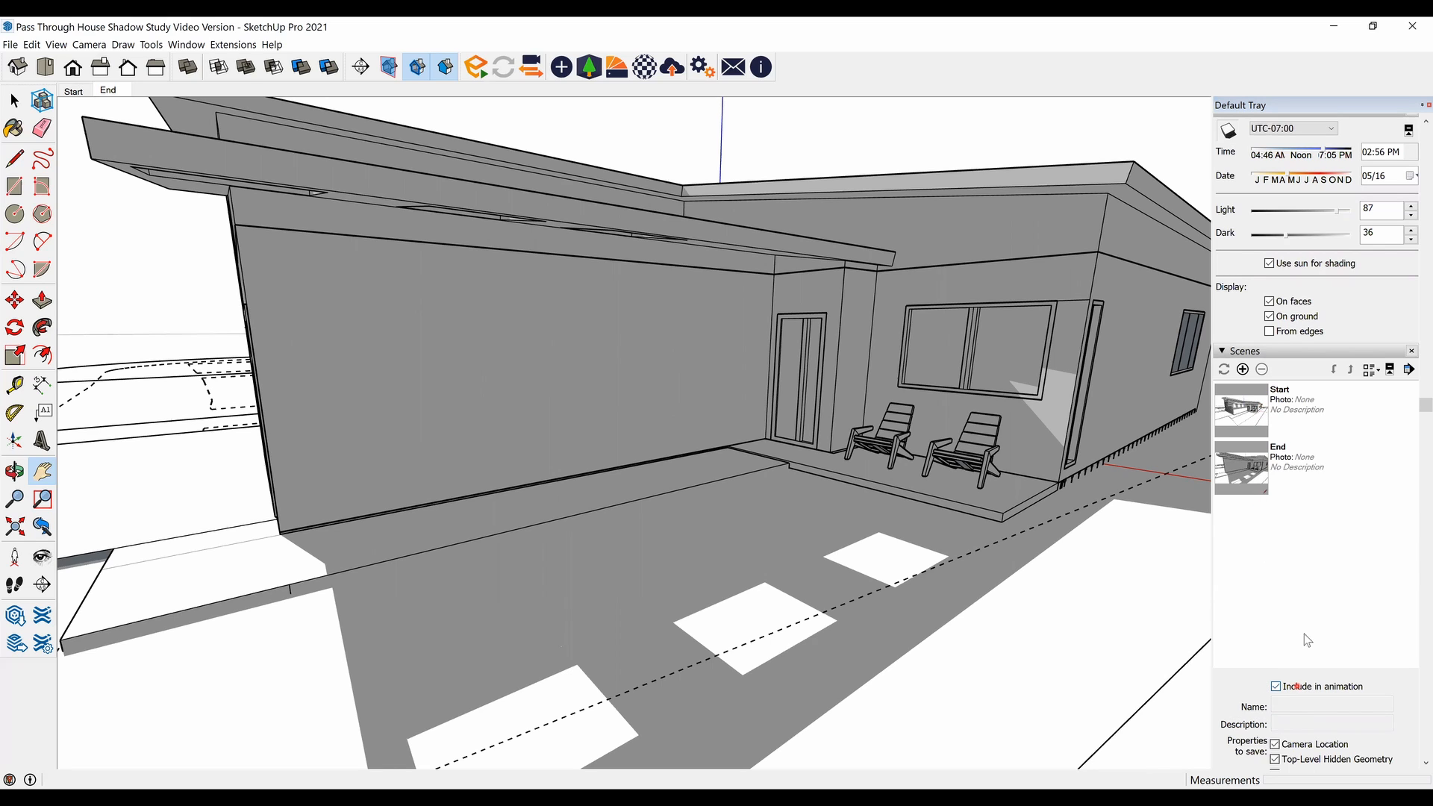
# Select the Start scene, toggle its Include in animation option, and bring up its tab menu.
pyautogui.click(1279, 402)
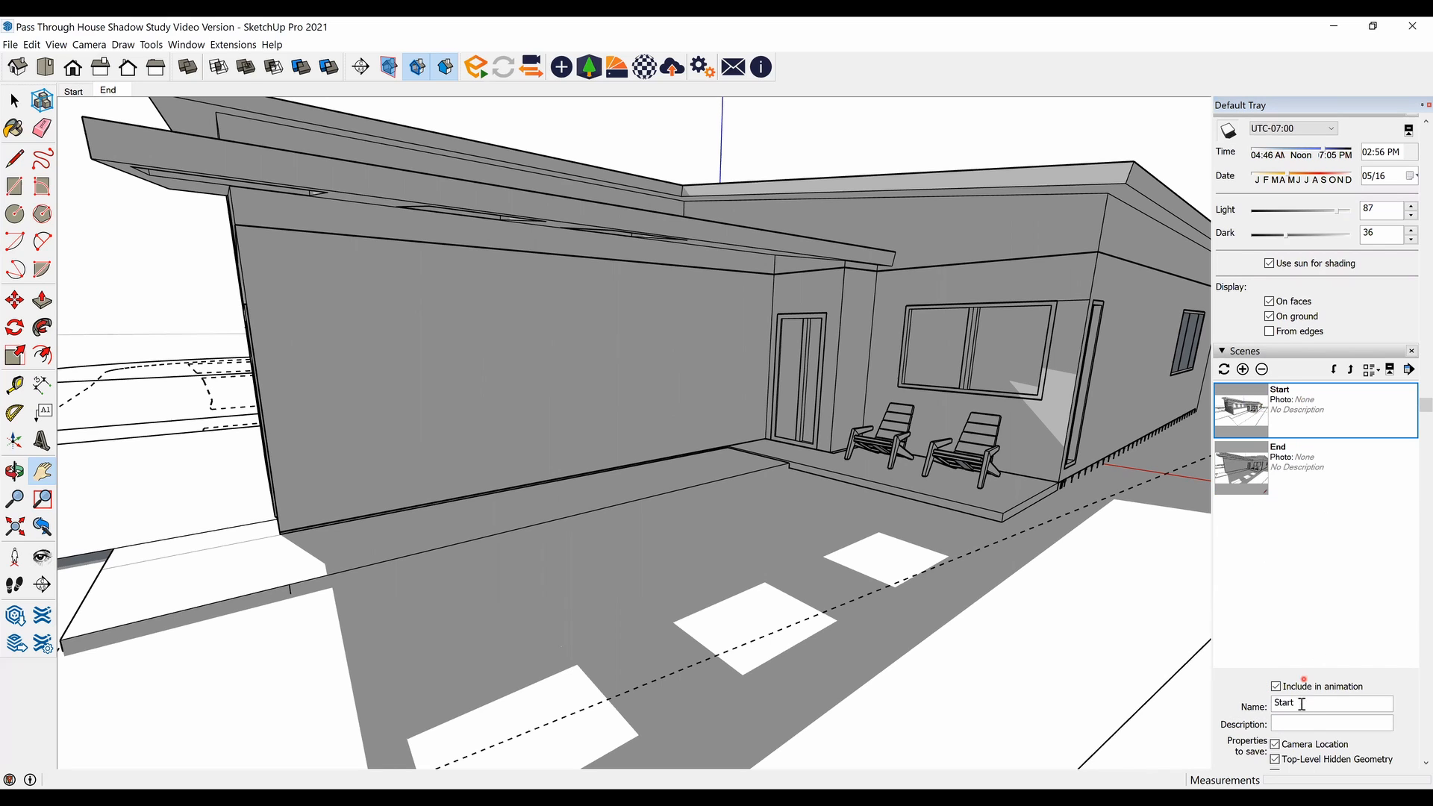
pyautogui.click(1275, 687)
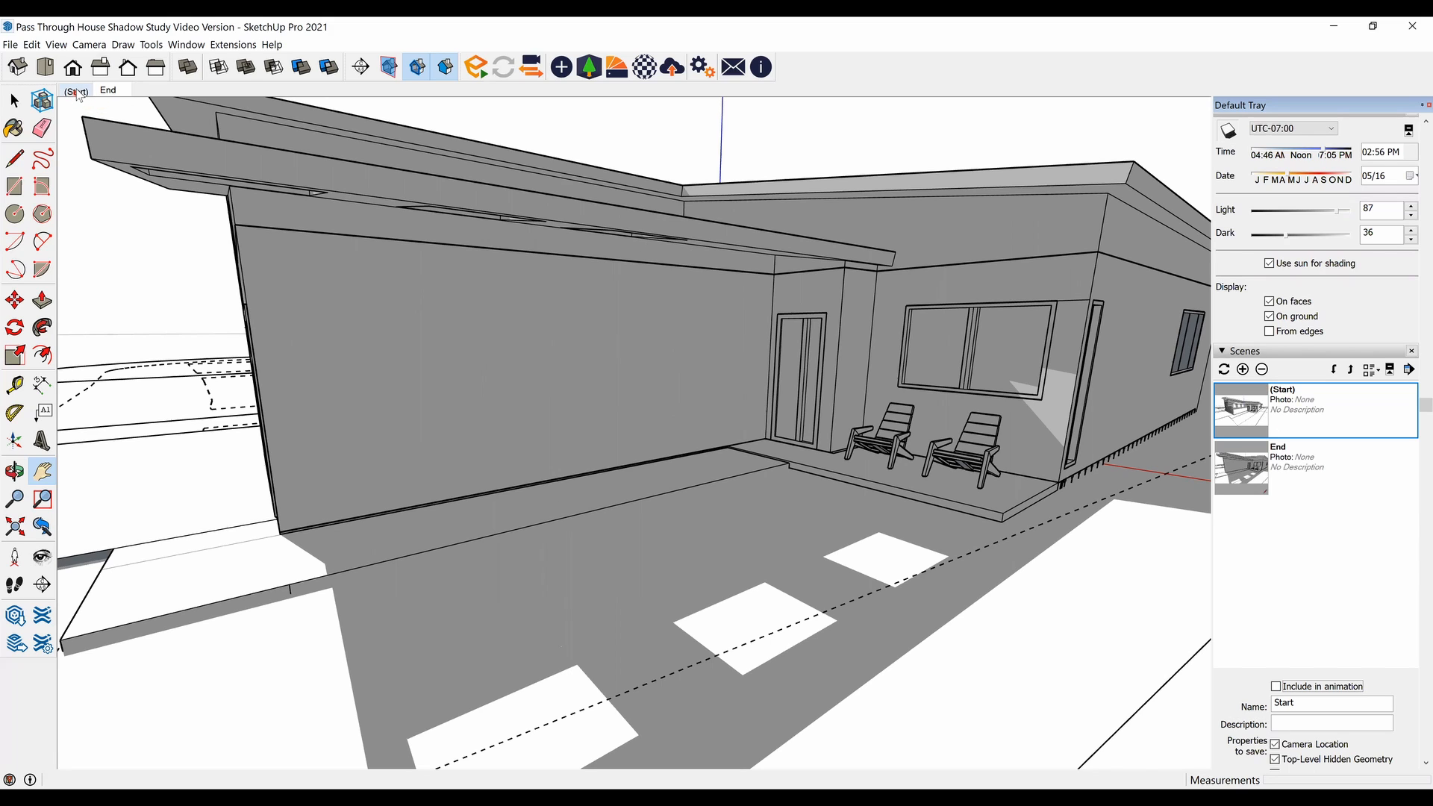
pyautogui.moveTo(77, 91)
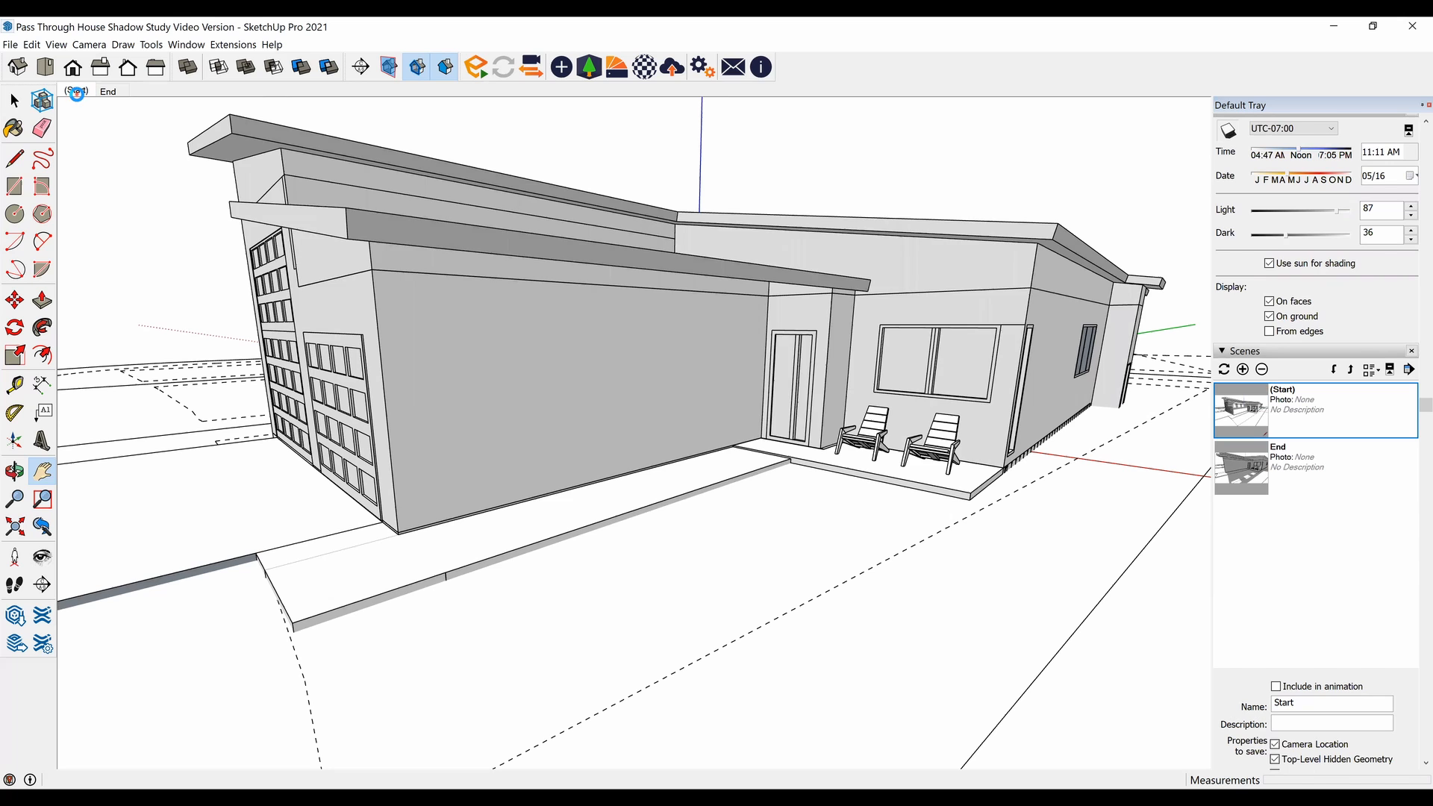
pyautogui.rightClick(78, 90)
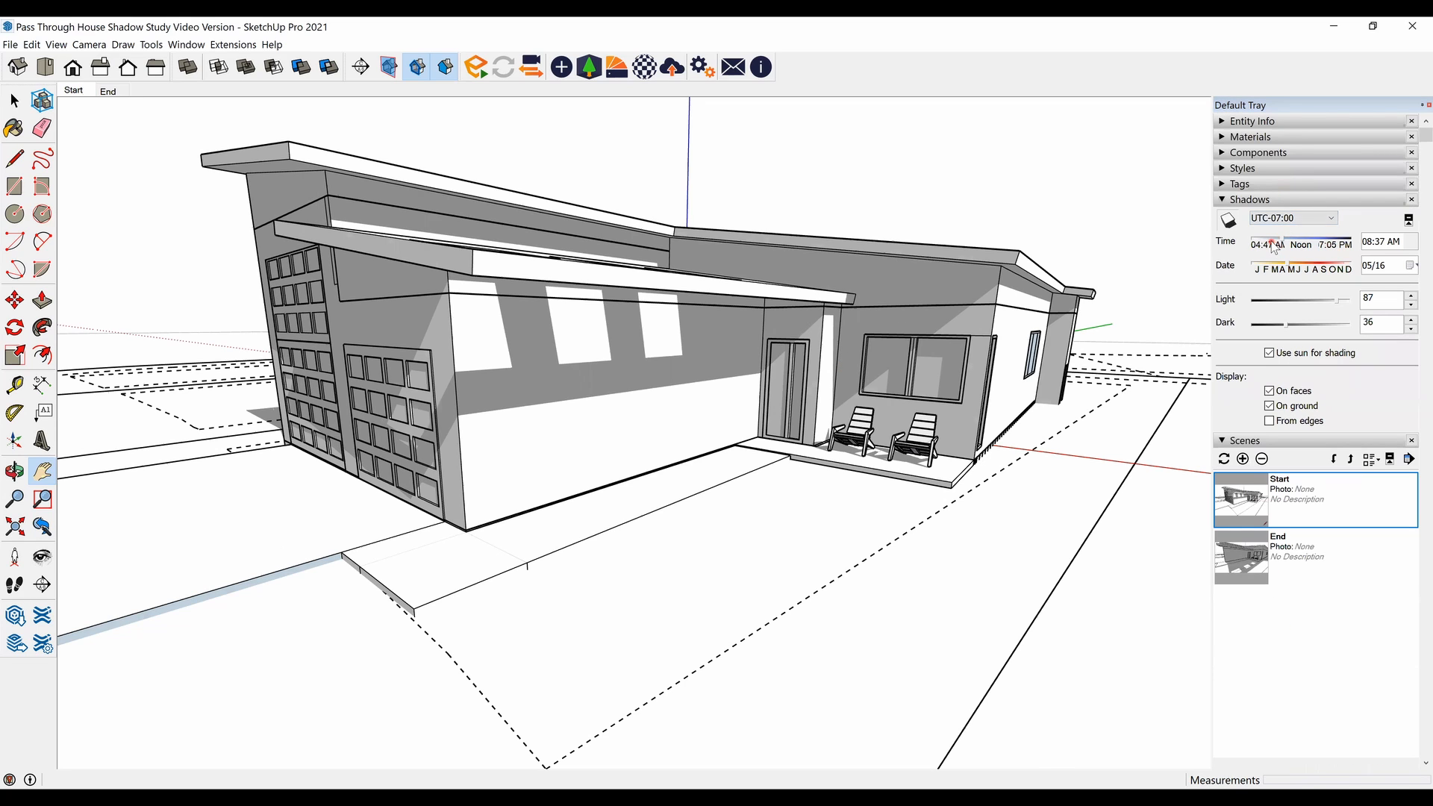
# Drag the shadow time slider earlier until it reads 05:35 AM.
pyautogui.moveTo(1270, 242); pyautogui.dragTo(1263, 241)
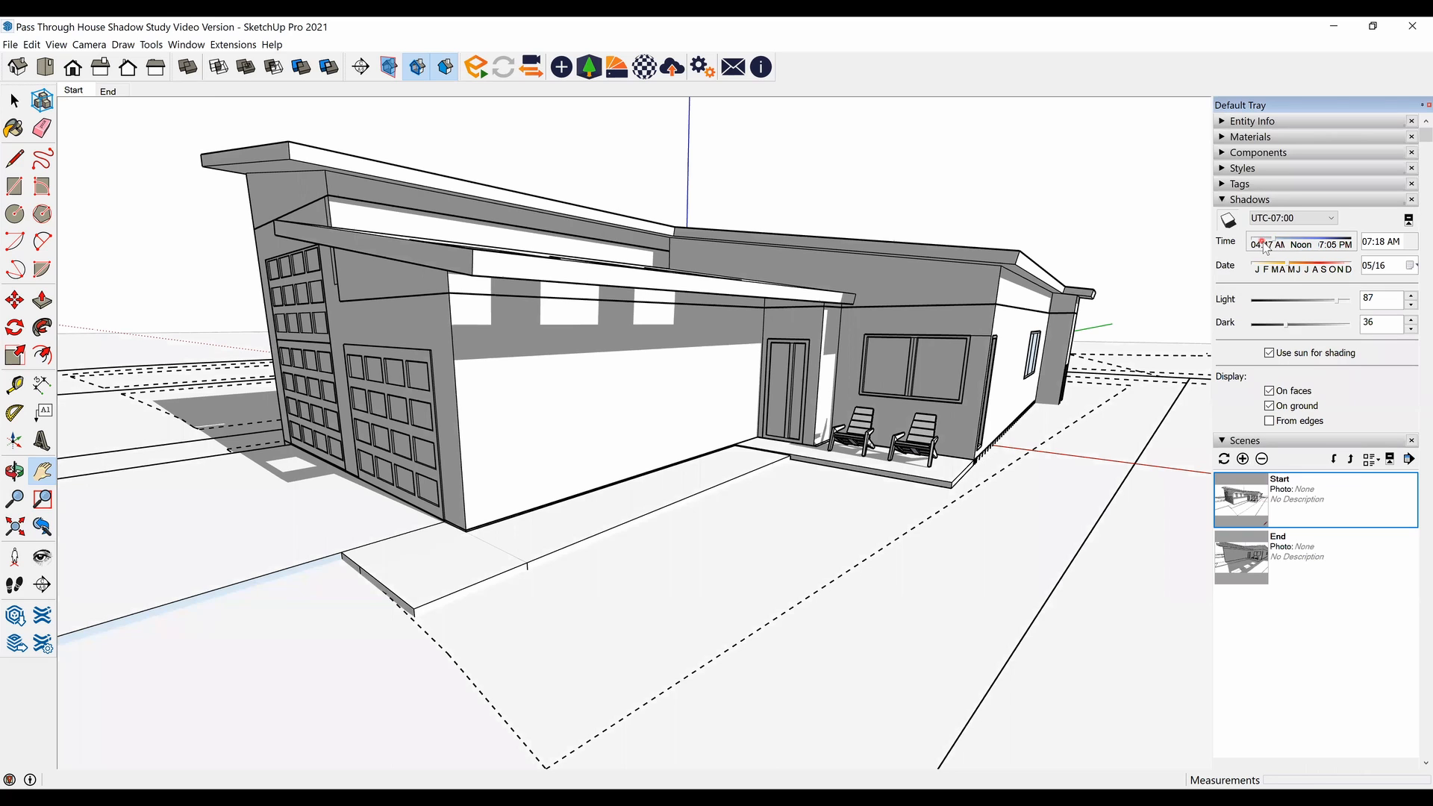
pyautogui.moveTo(1261, 252); pyautogui.dragTo(1253, 253)
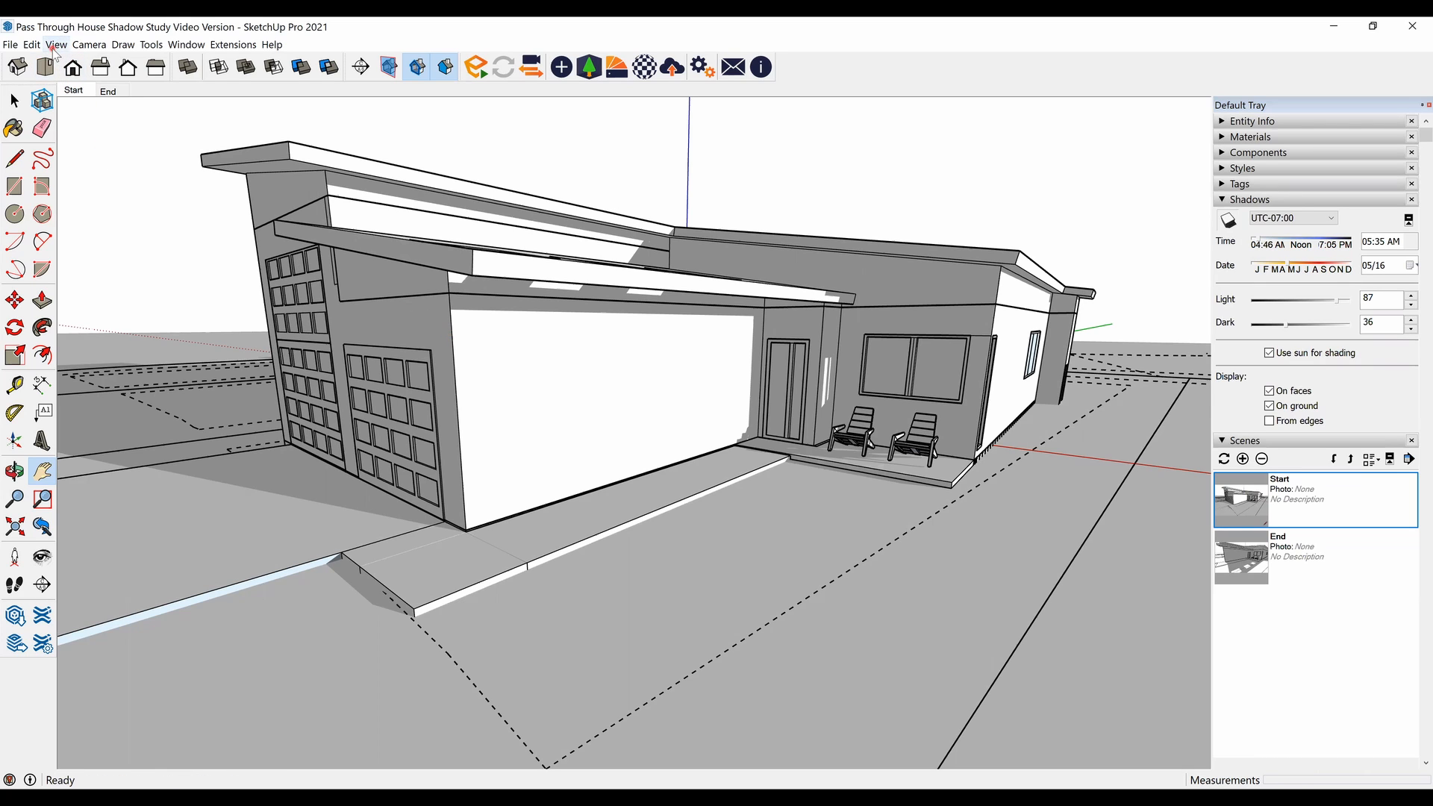
# Play the scene animation from View > Animation, moving from Start to End.
pyautogui.click(56, 44)
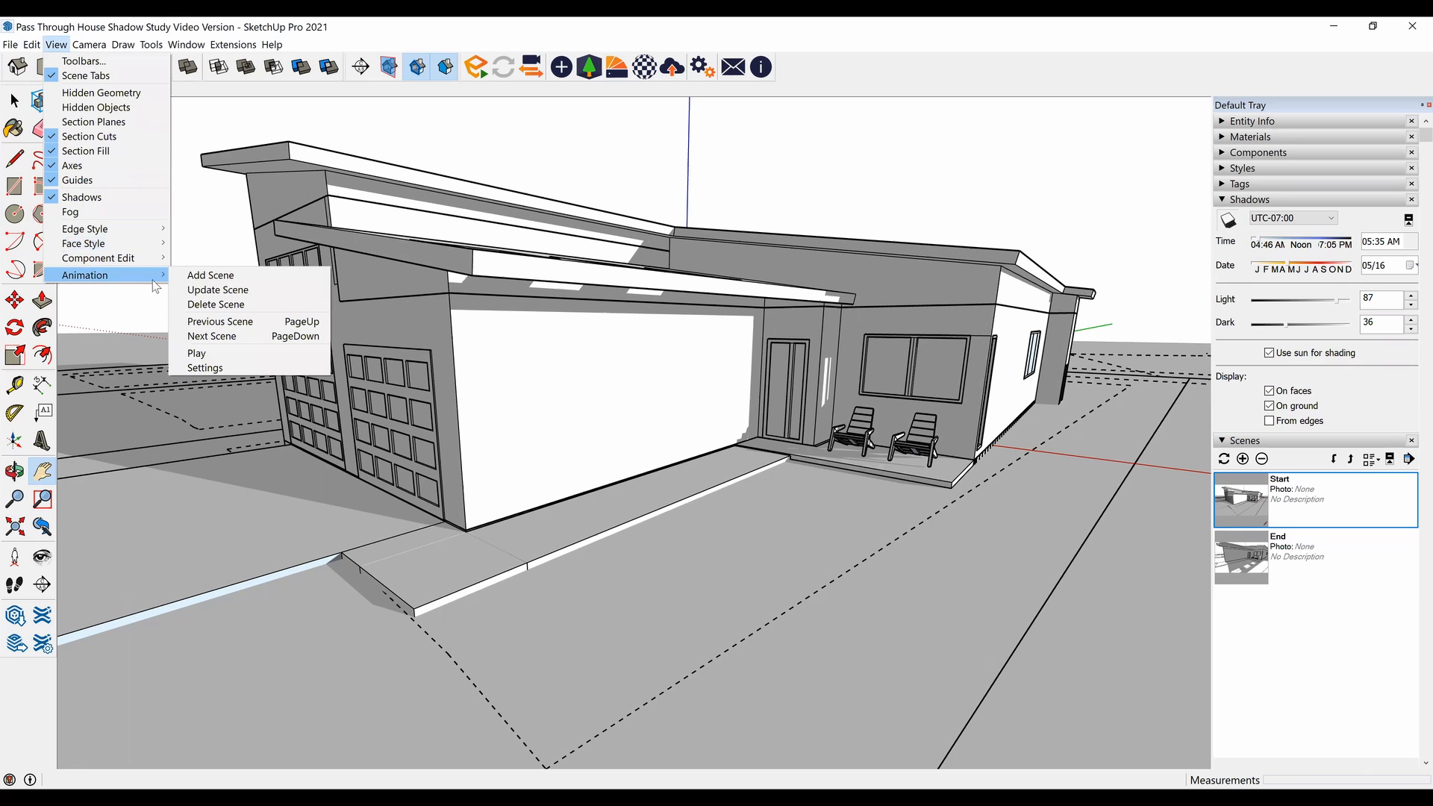
pyautogui.click(204, 367)
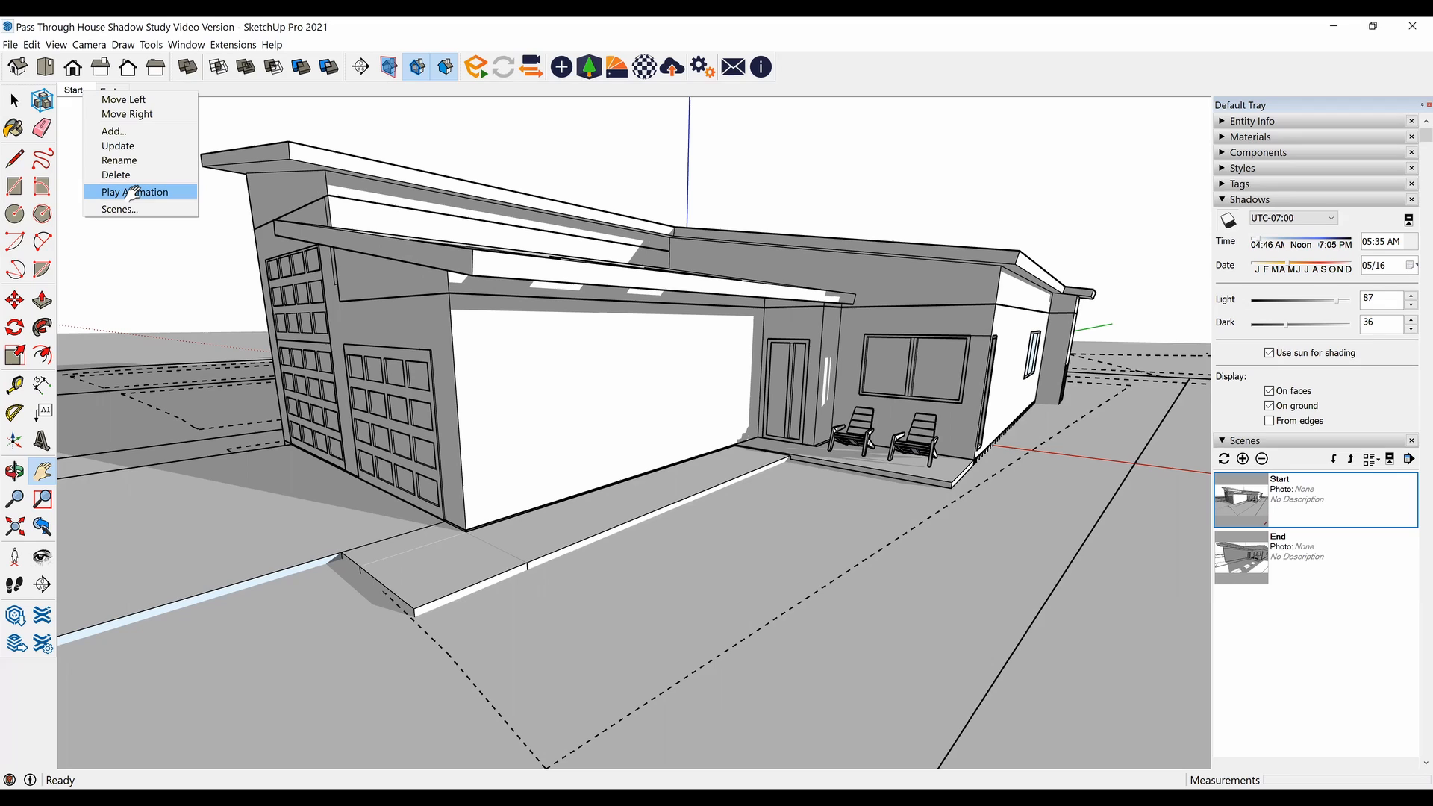
pyautogui.click(135, 192)
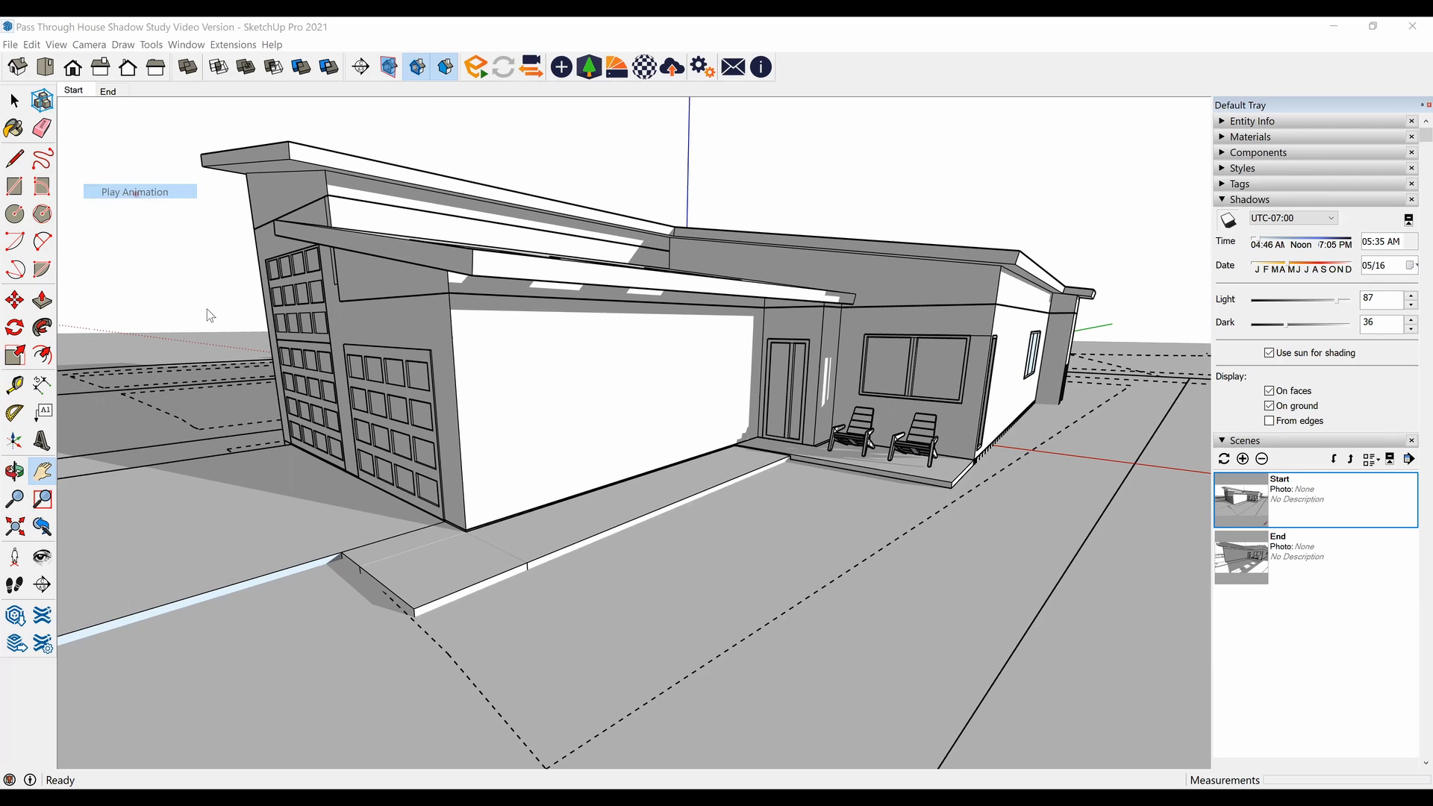
pyautogui.click(140, 192)
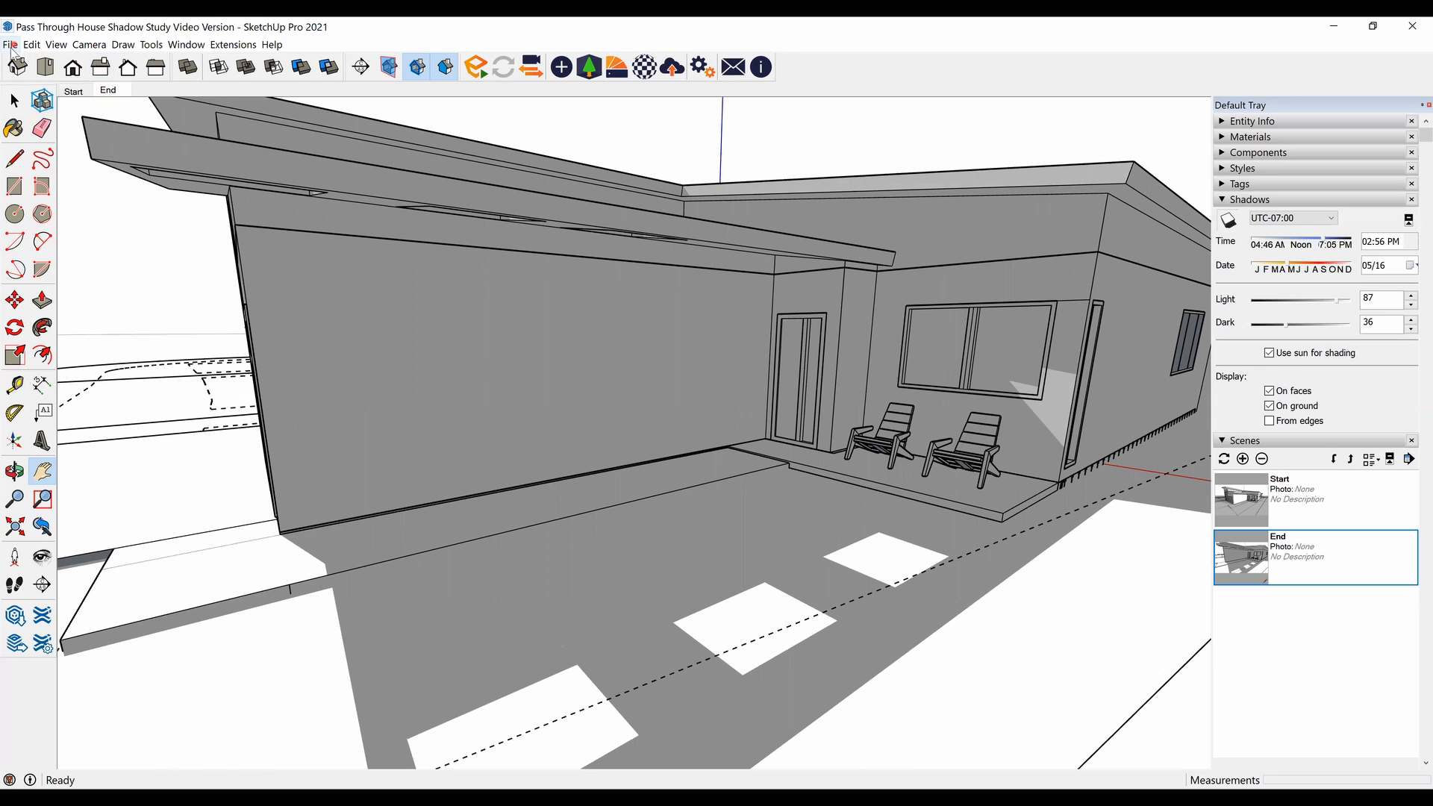
# Choose File > Export > Animation to bring up the Export Animation window.
pyautogui.click(9, 44)
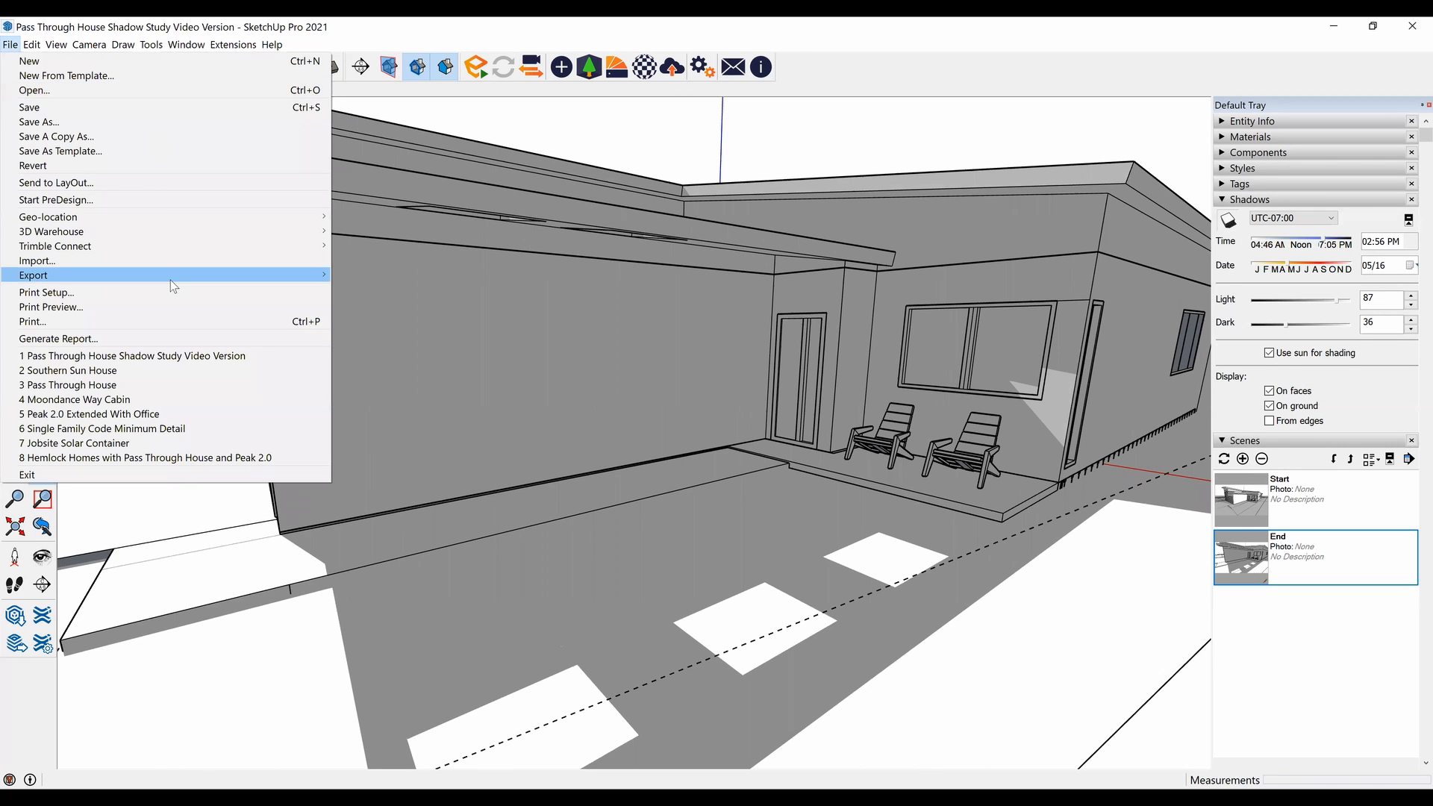
pyautogui.moveTo(33, 275)
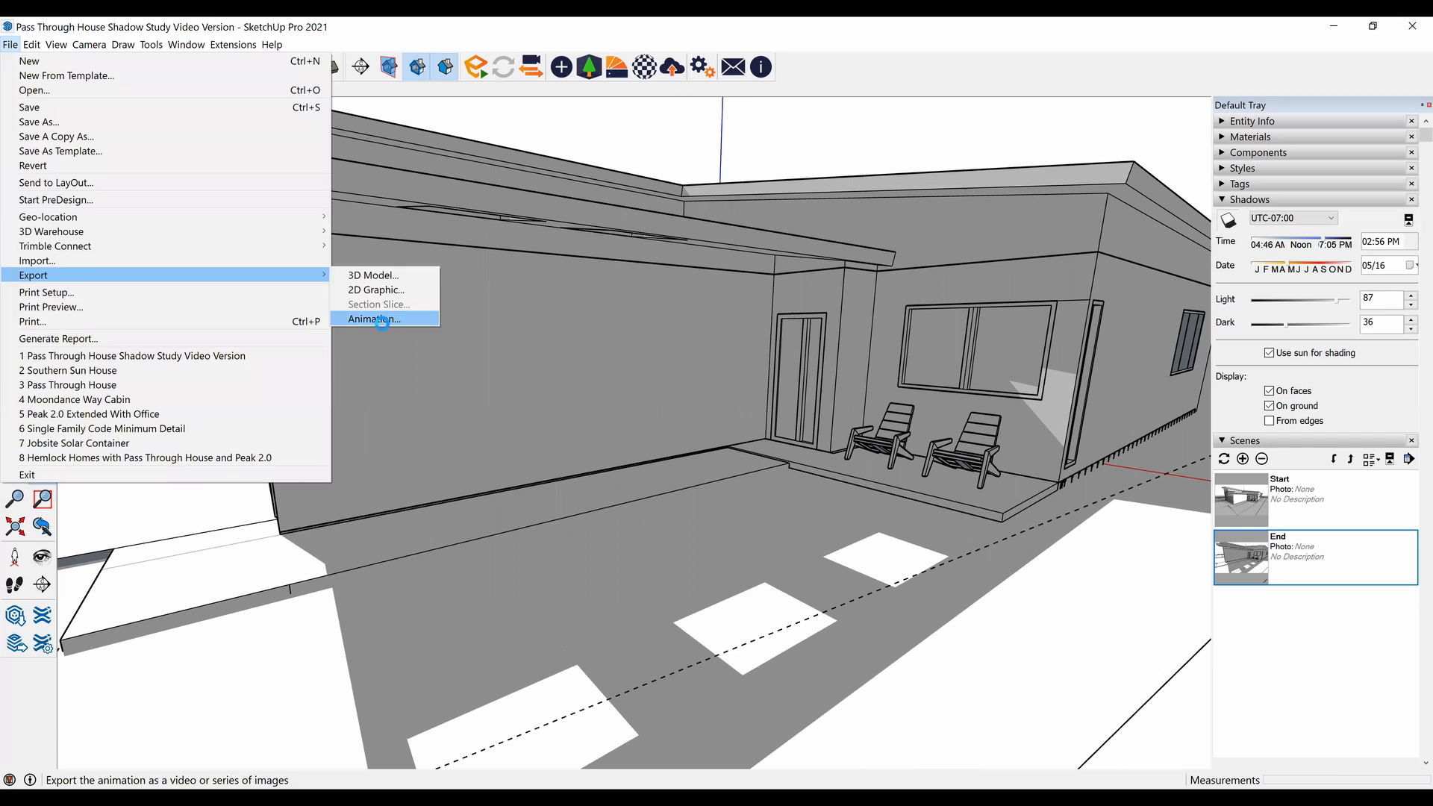
pyautogui.click(372, 319)
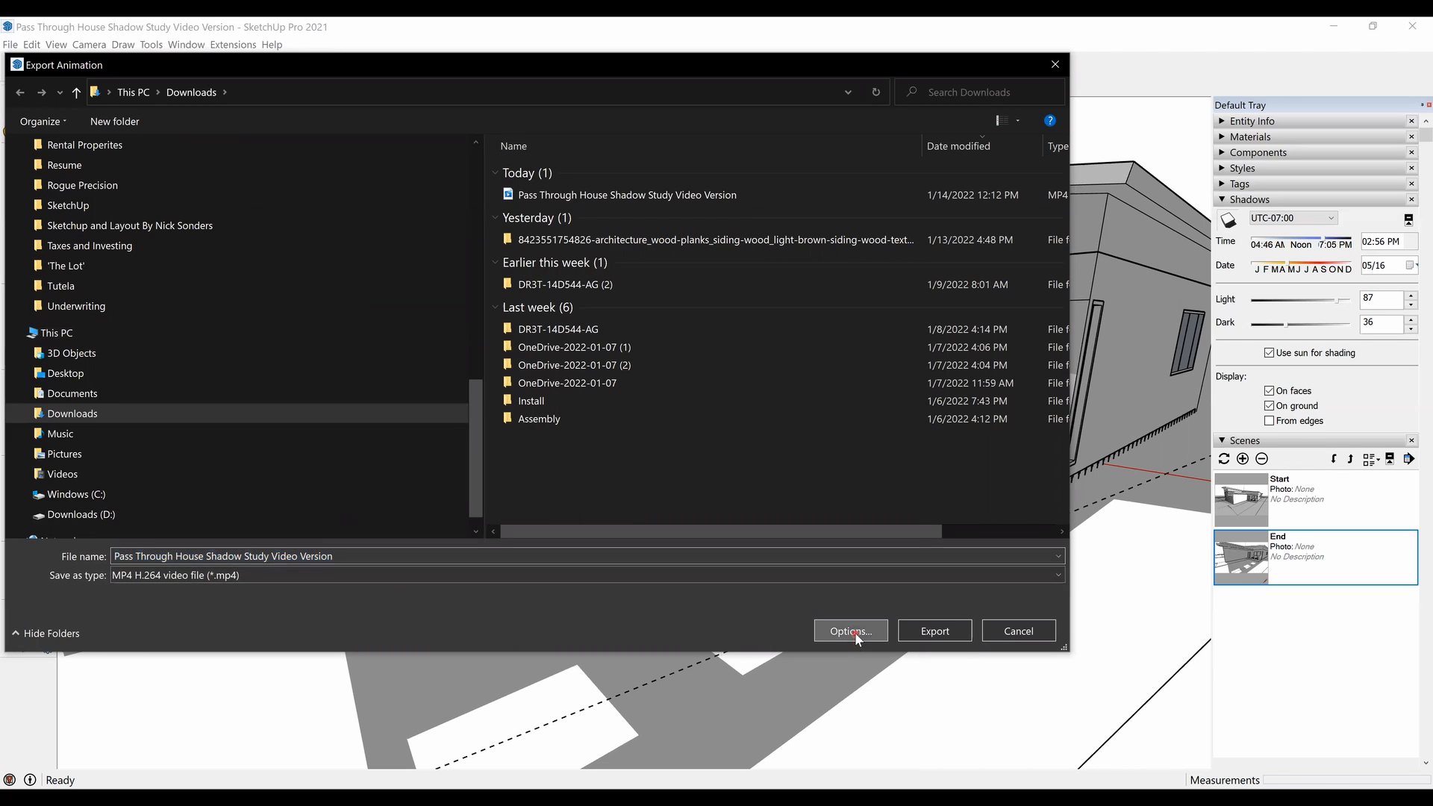
# Export the animation as a 1080p Full HD, 24 fps MP4, replacing the existing file.
pyautogui.click(849, 631)
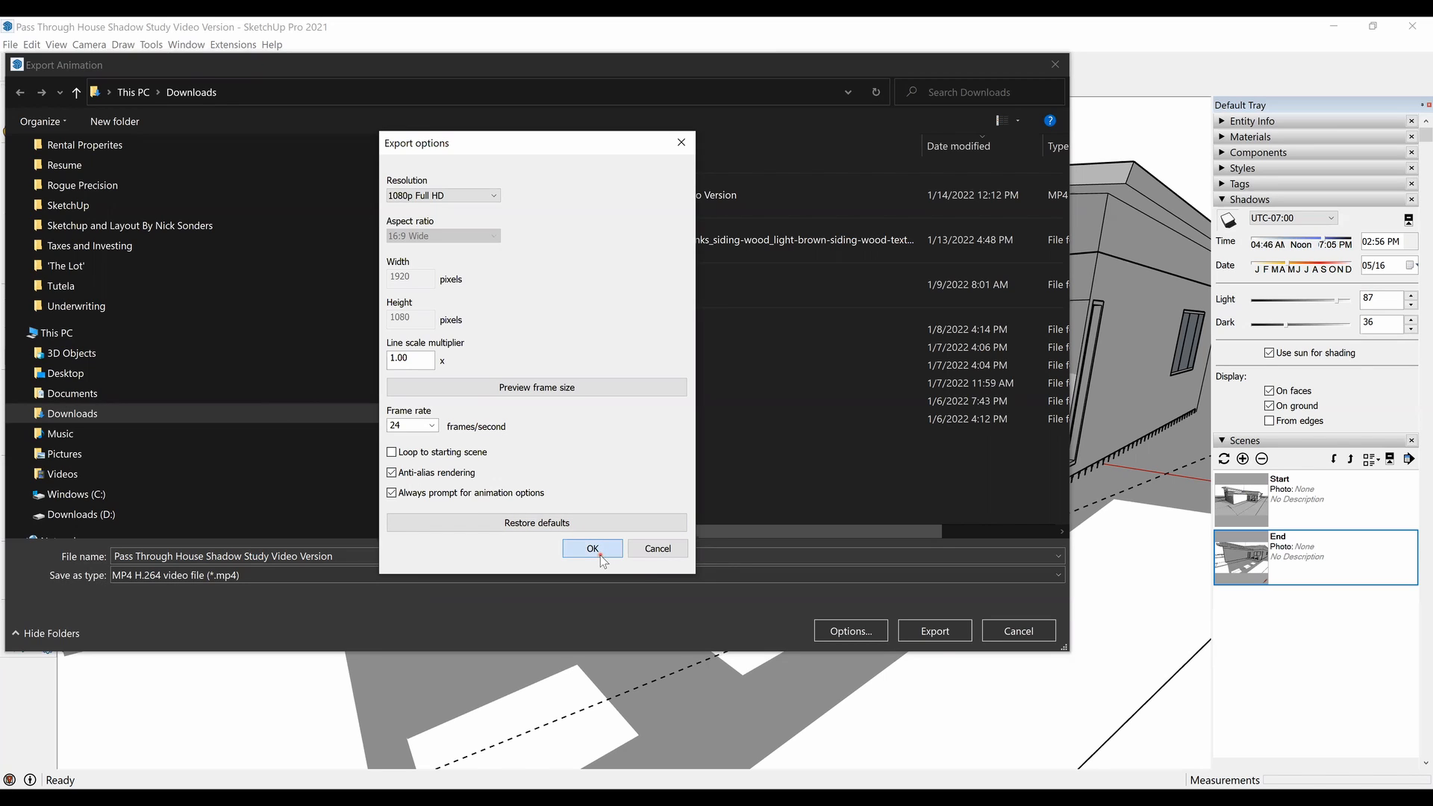
pyautogui.click(591, 548)
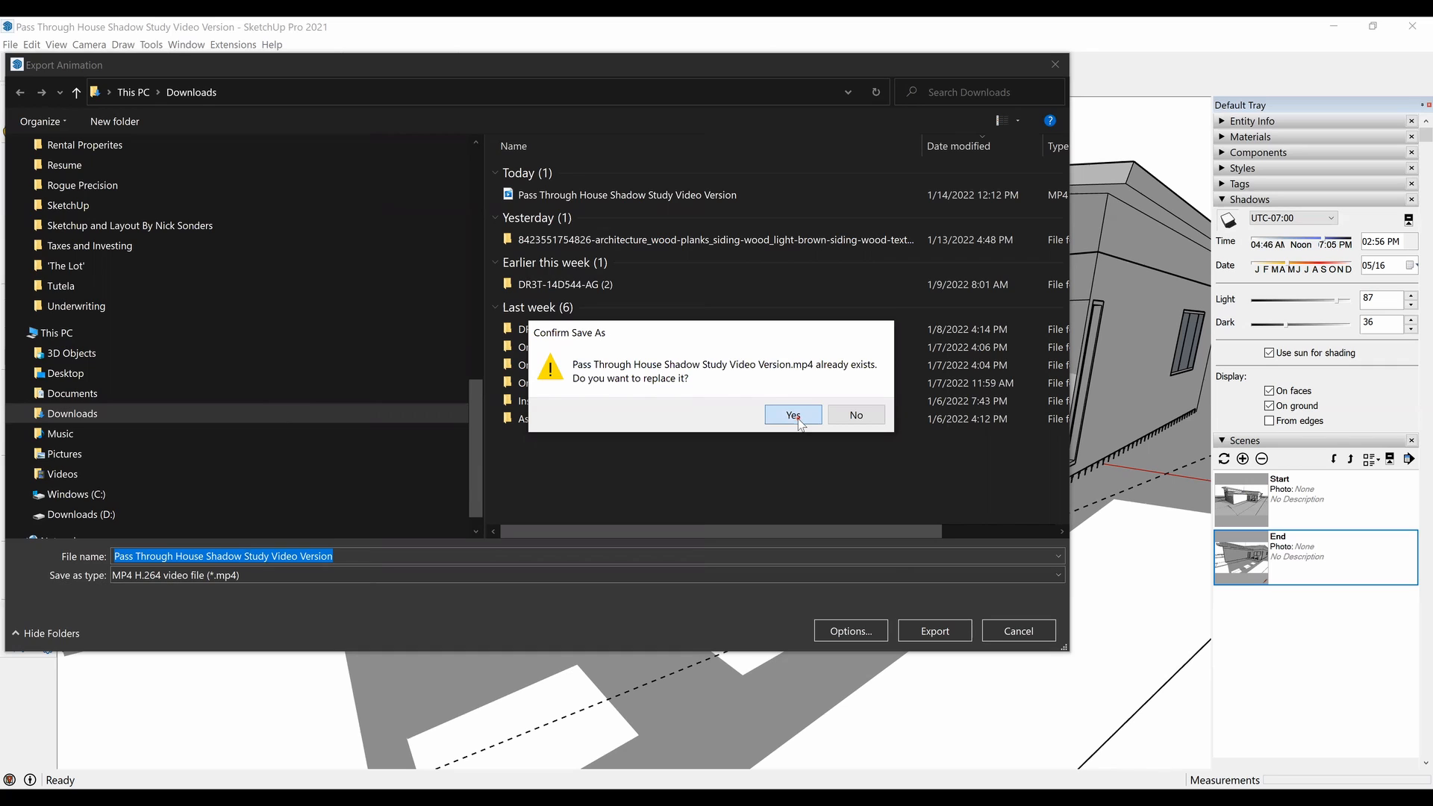
pyautogui.click(791, 415)
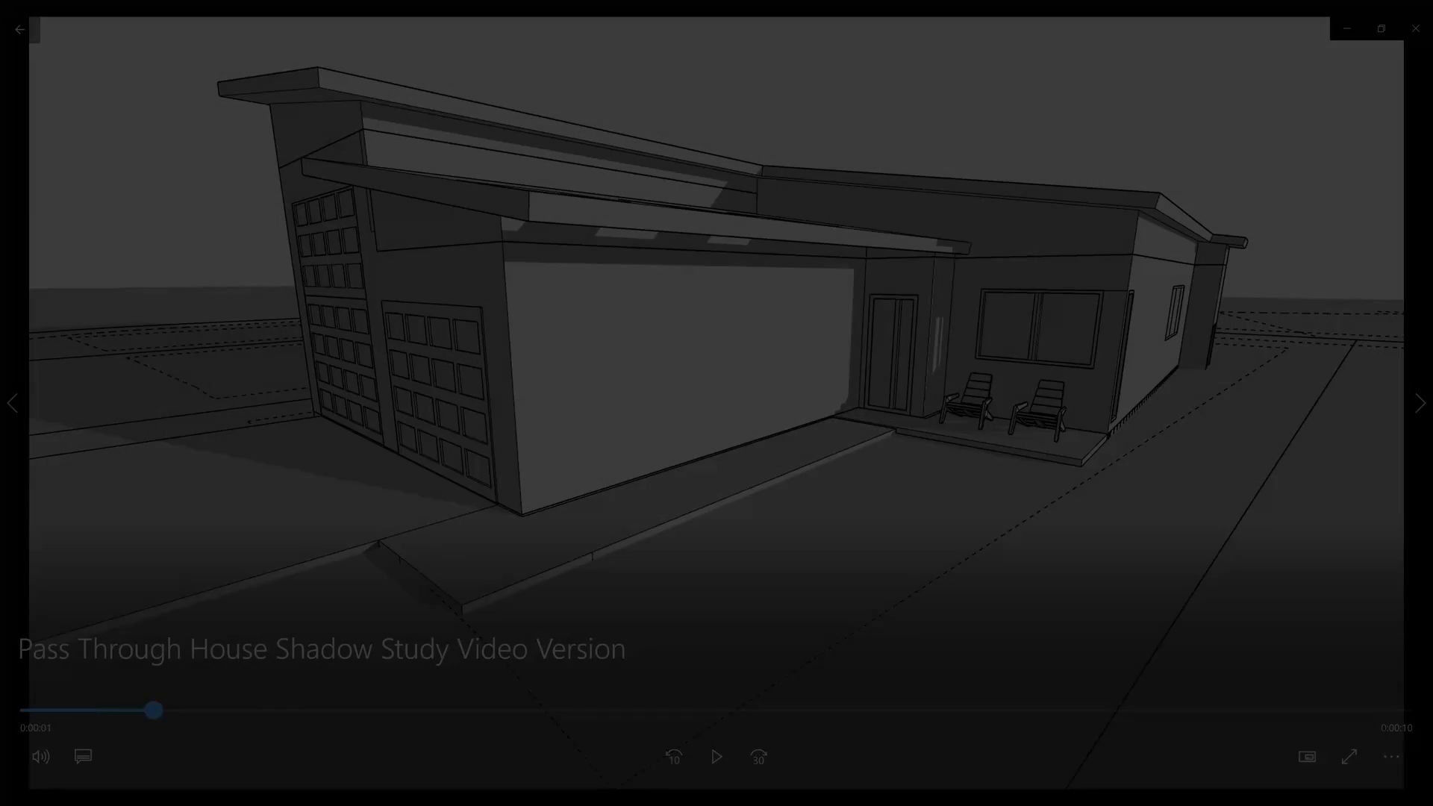
# Play the exported shadow study video in Movies & TV, then skip to the next video.
pyautogui.click(716, 756)
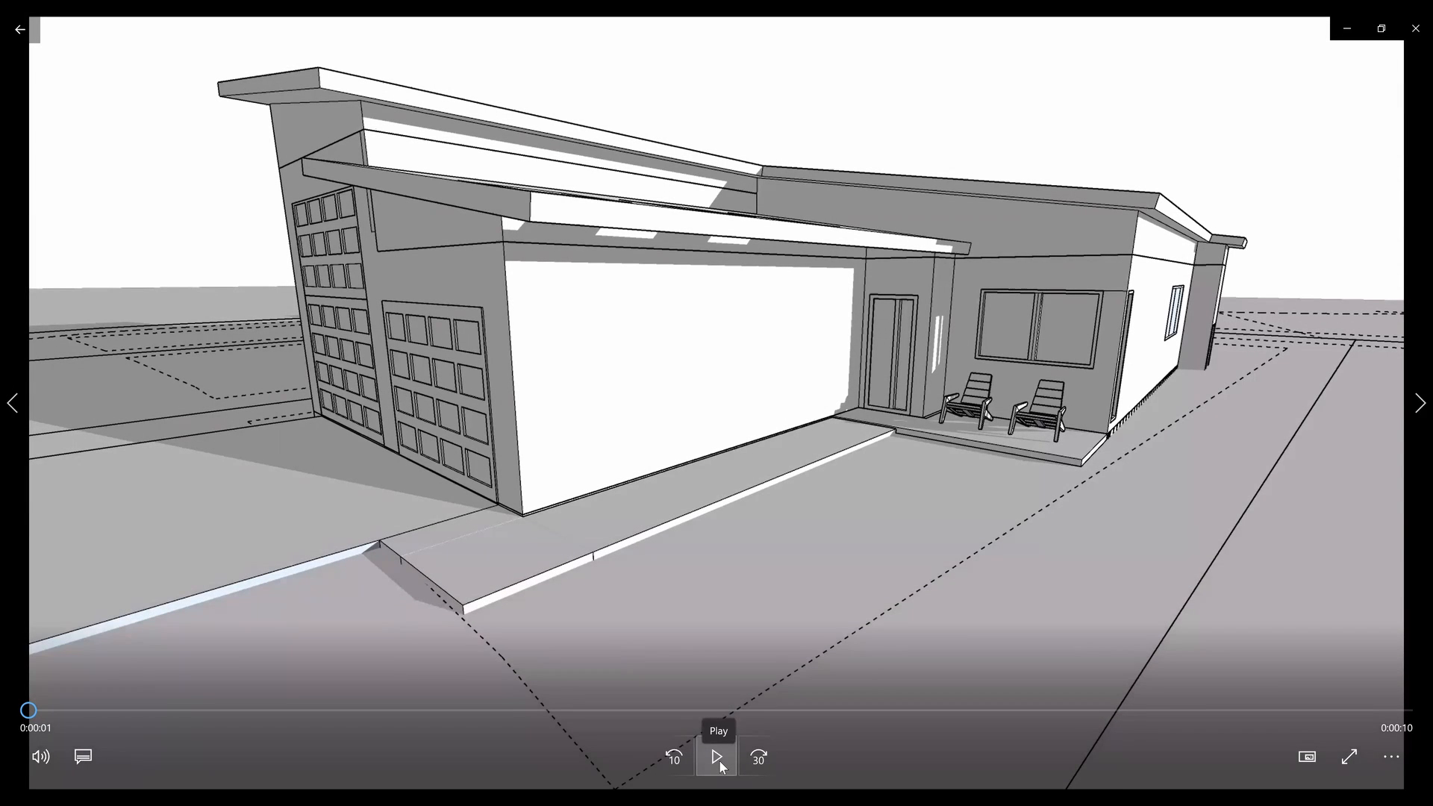
pyautogui.click(716, 757)
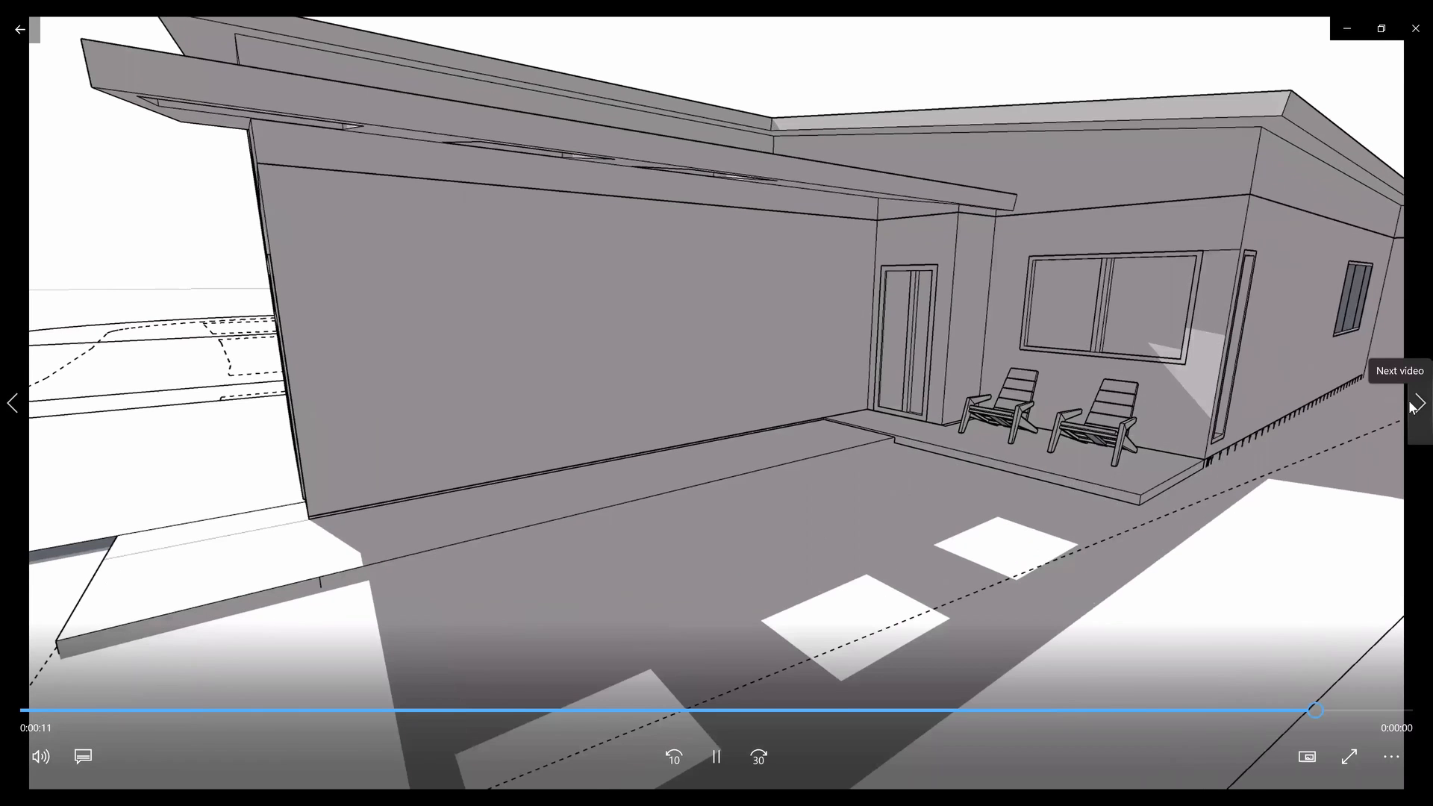
pyautogui.click(1416, 403)
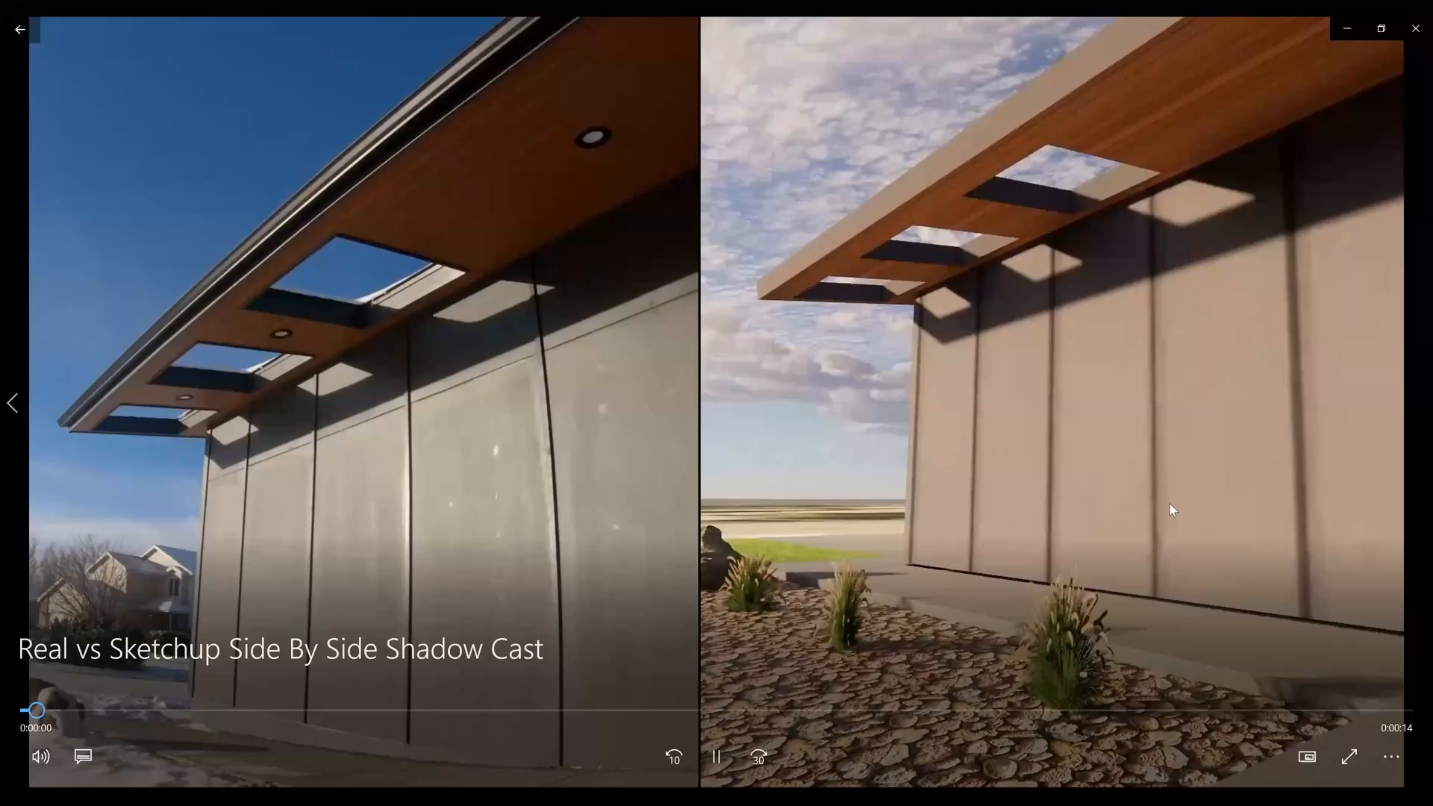